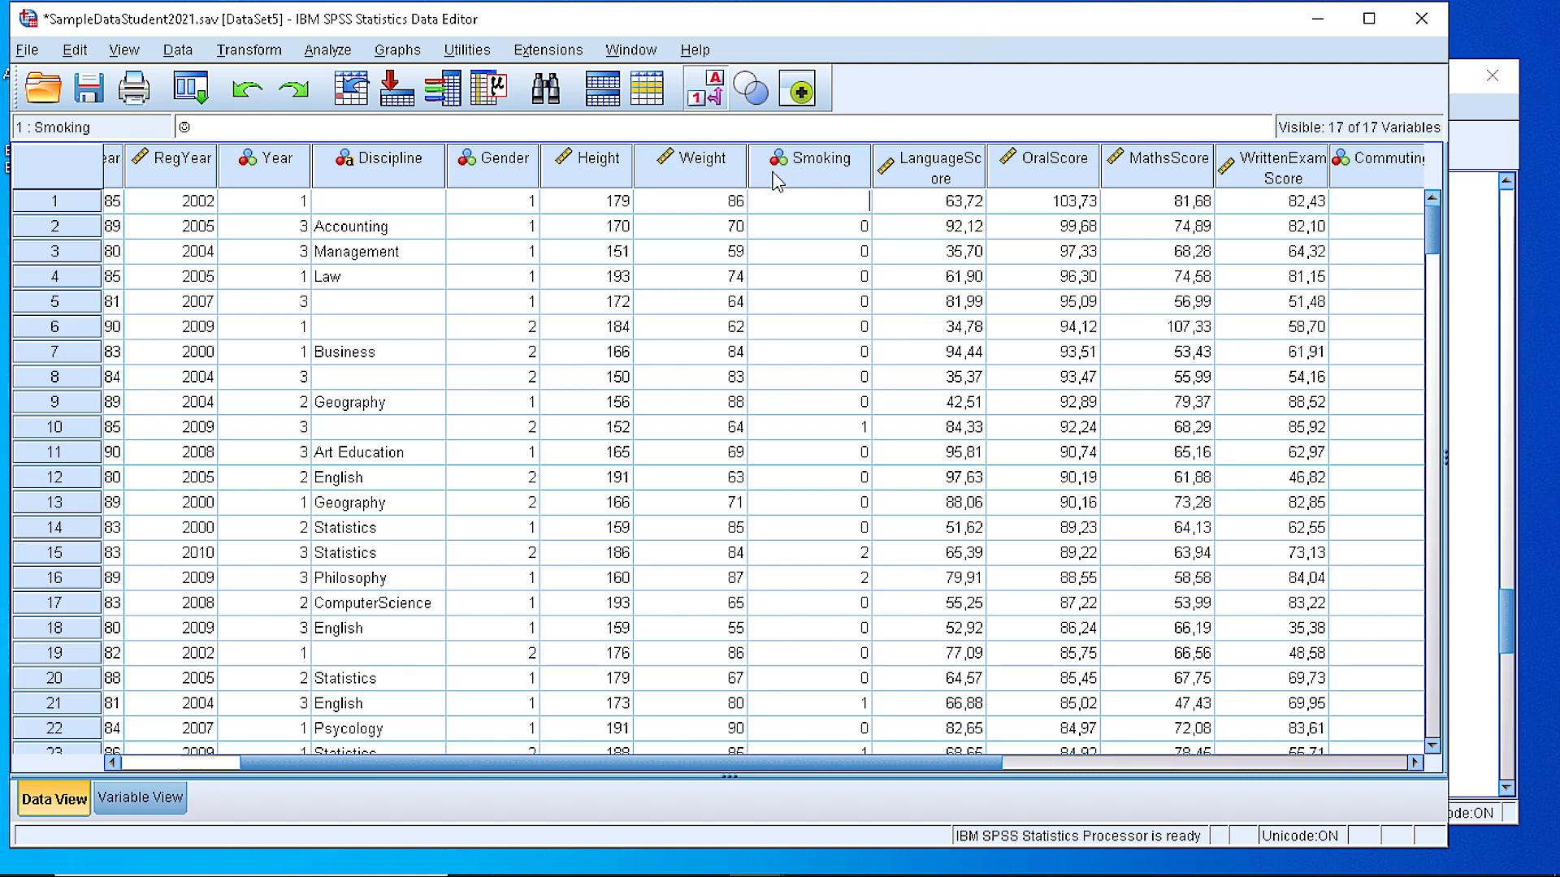
pyautogui.moveTo(755, 189)
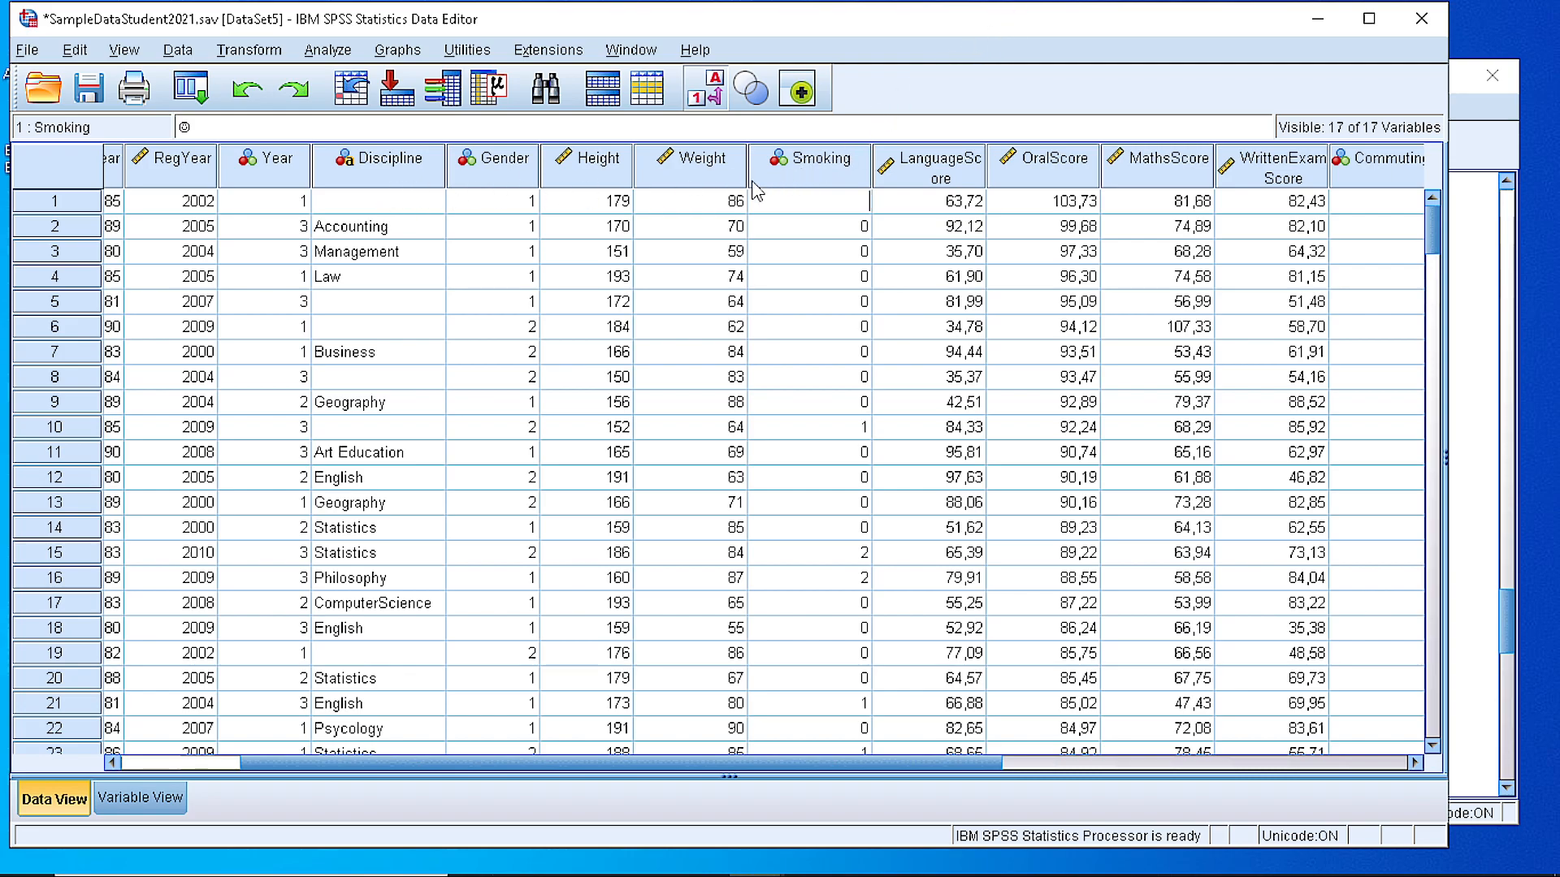
# Inspect the Smoking, Gender and Year columns, then open Gender's Values cell in Variable View
pyautogui.click(807, 228)
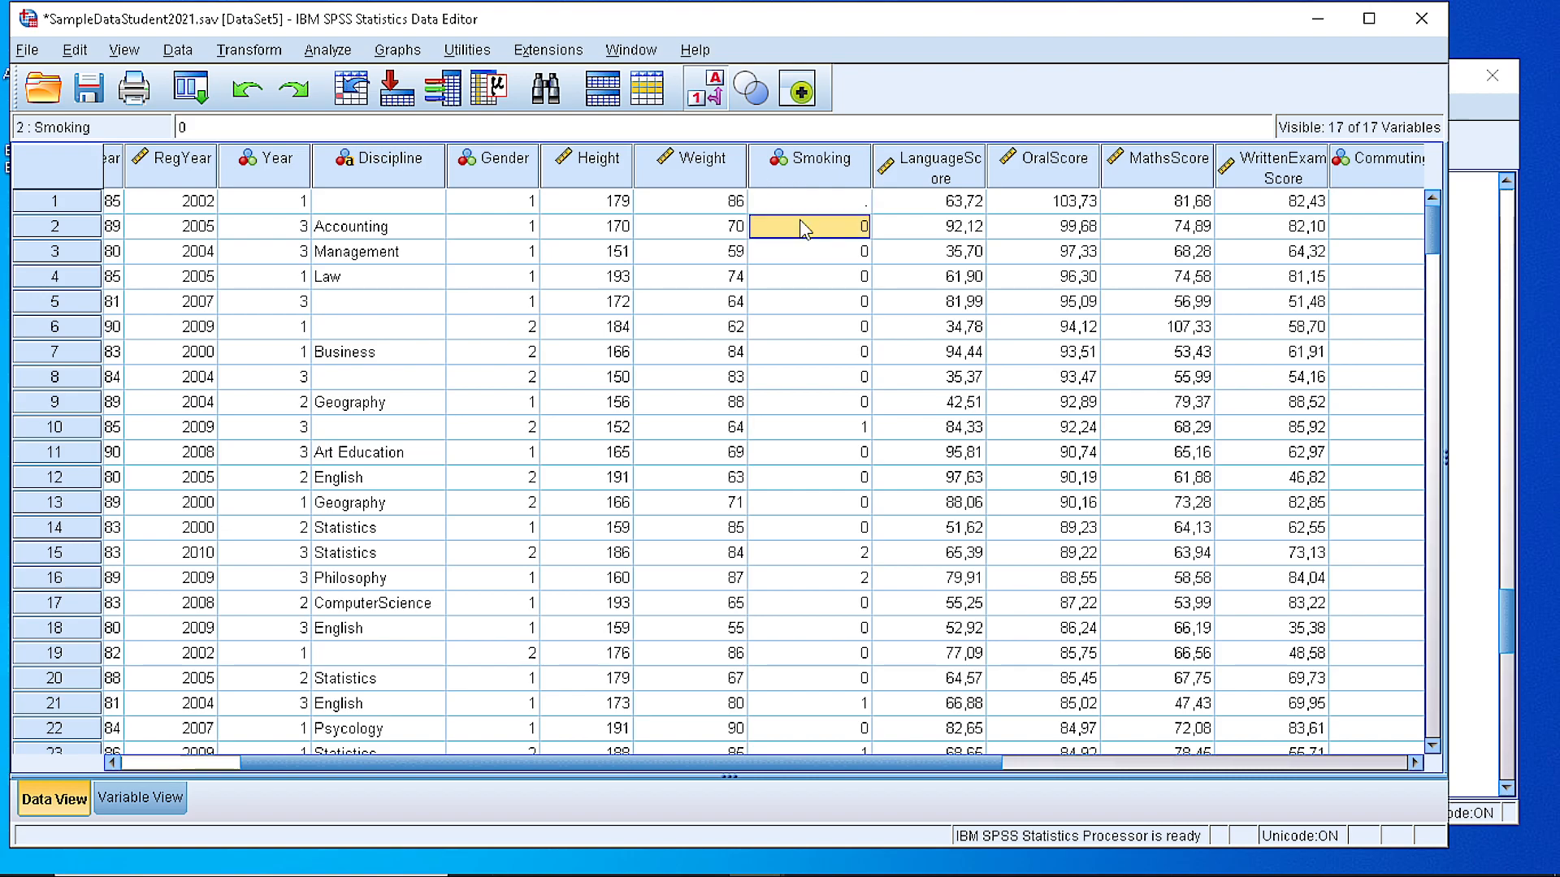
pyautogui.click(809, 201)
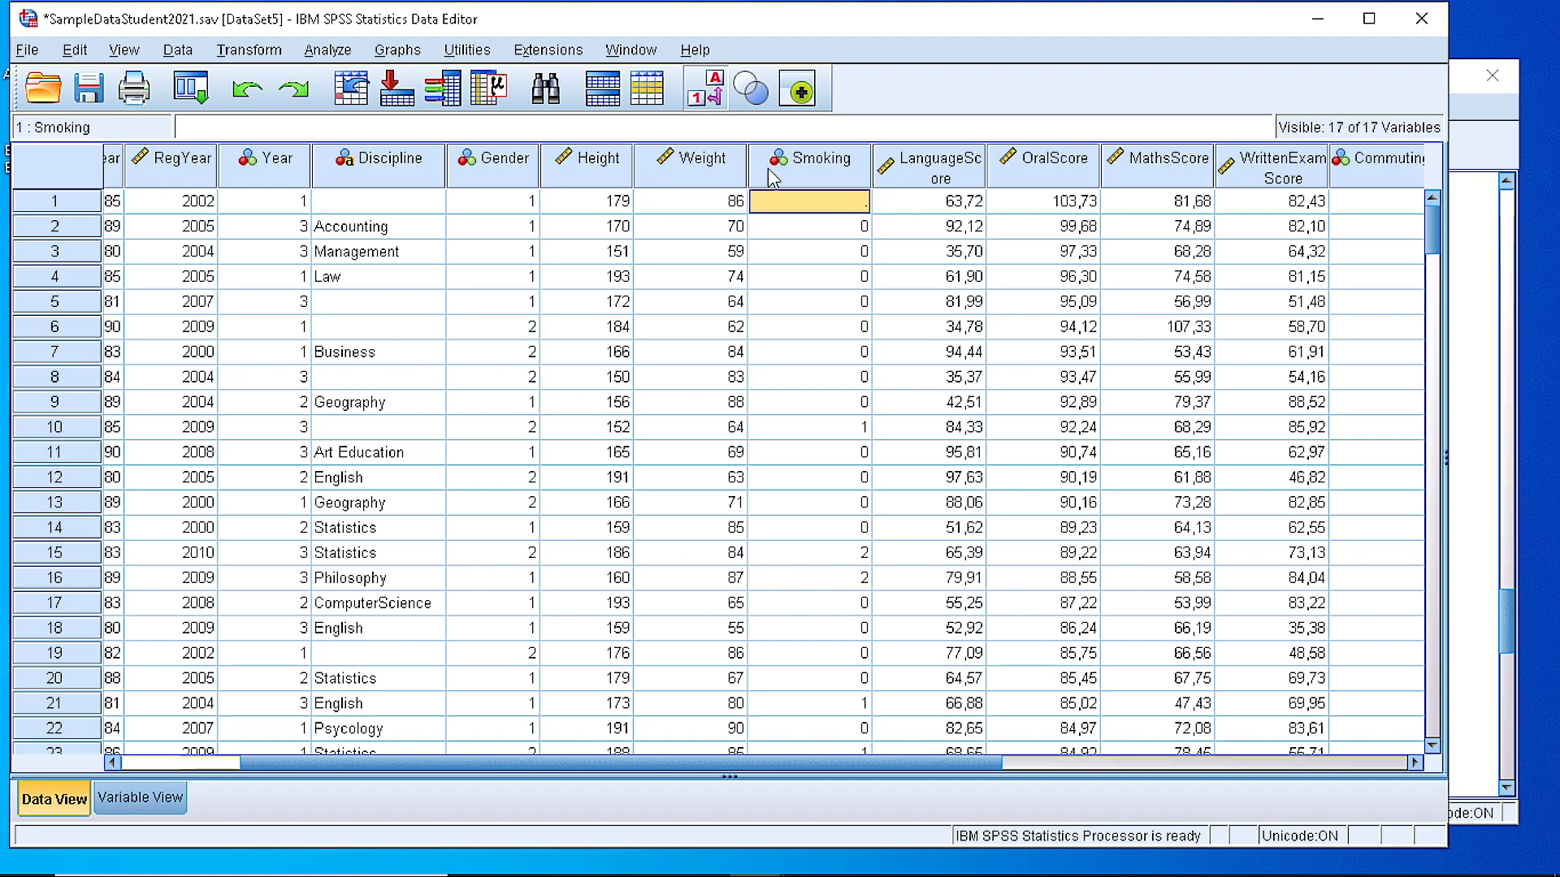
pyautogui.click(808, 161)
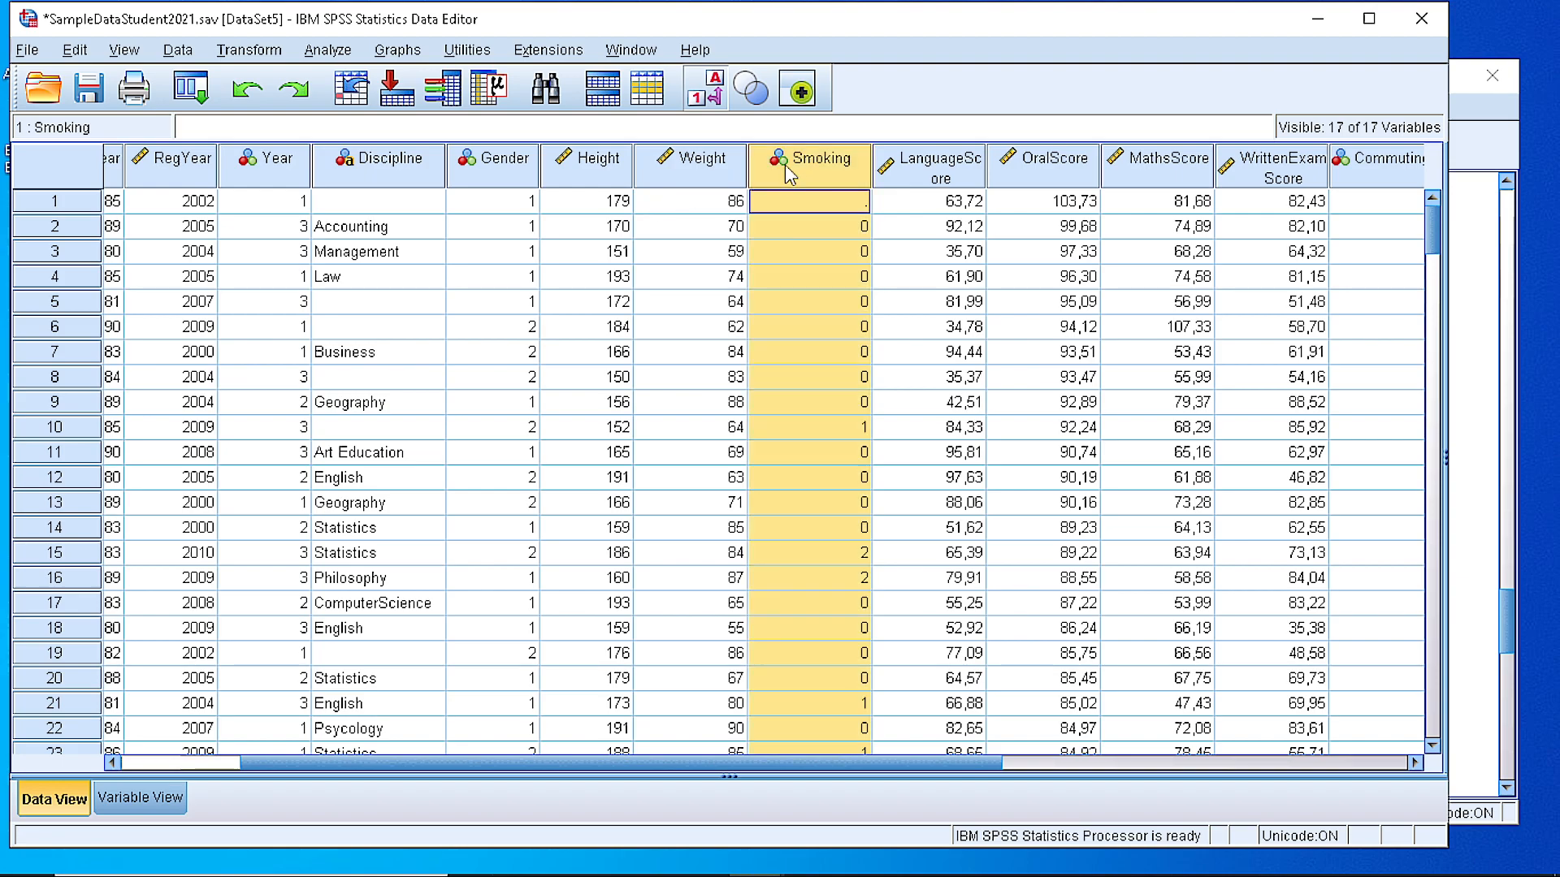
pyautogui.moveTo(807, 177)
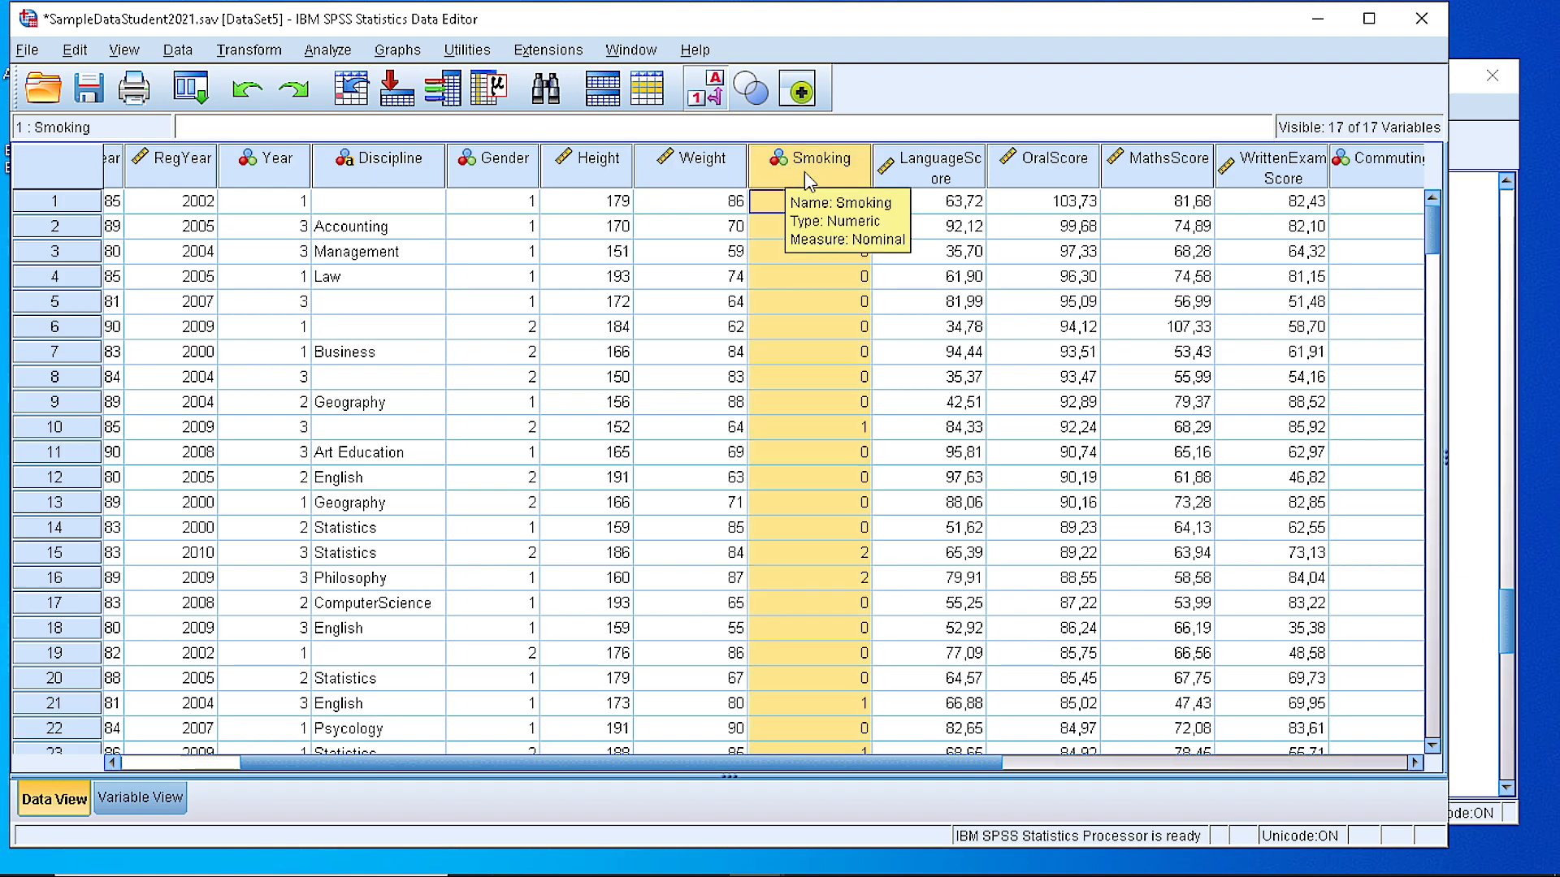
pyautogui.click(491, 158)
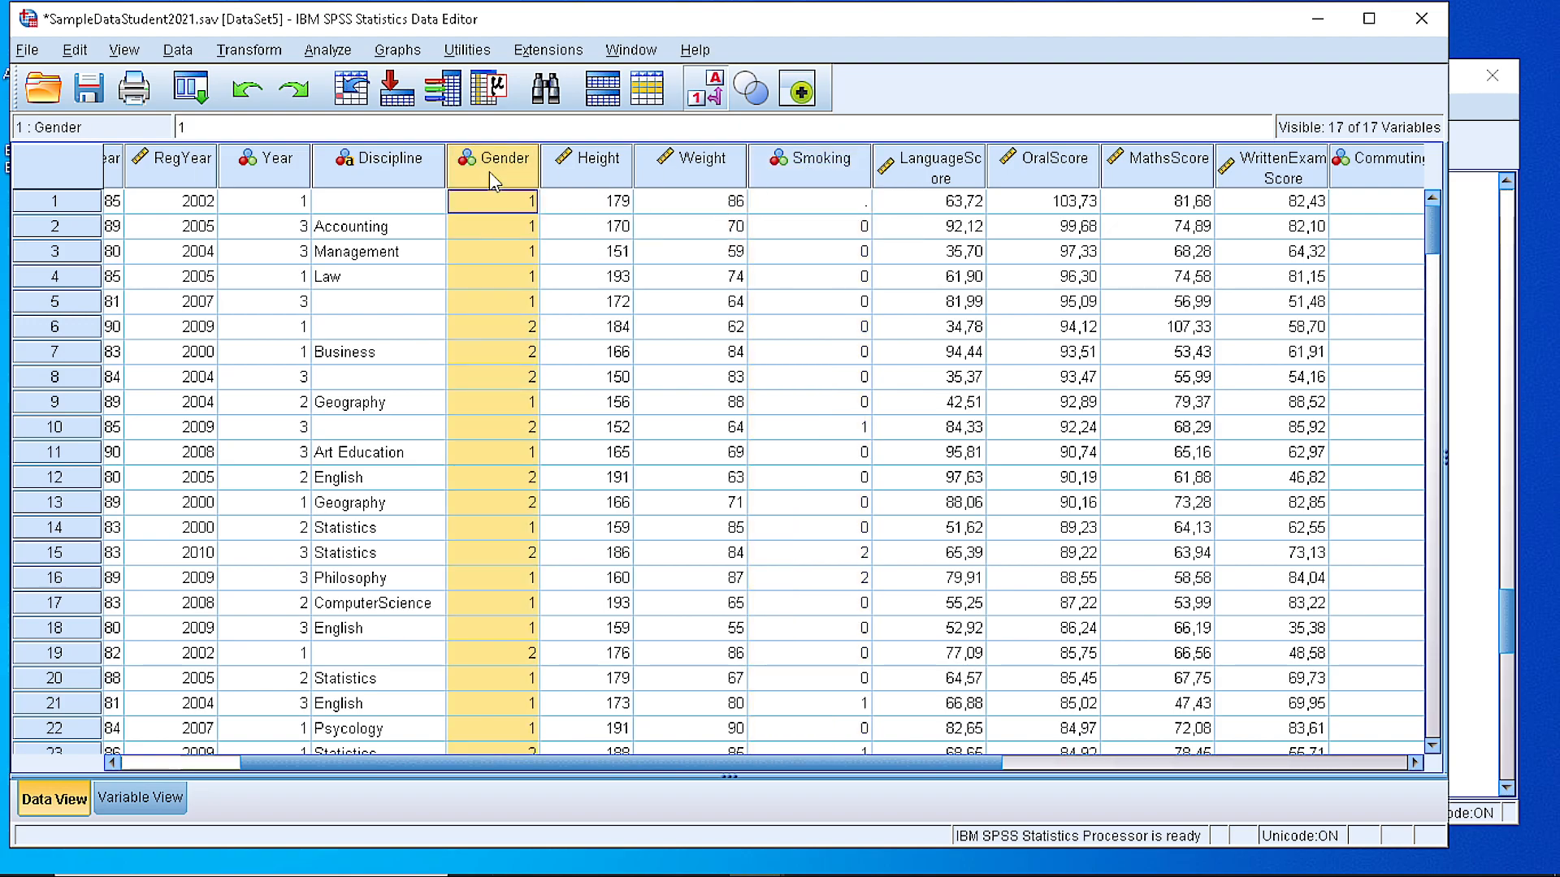
pyautogui.moveTo(417, 189)
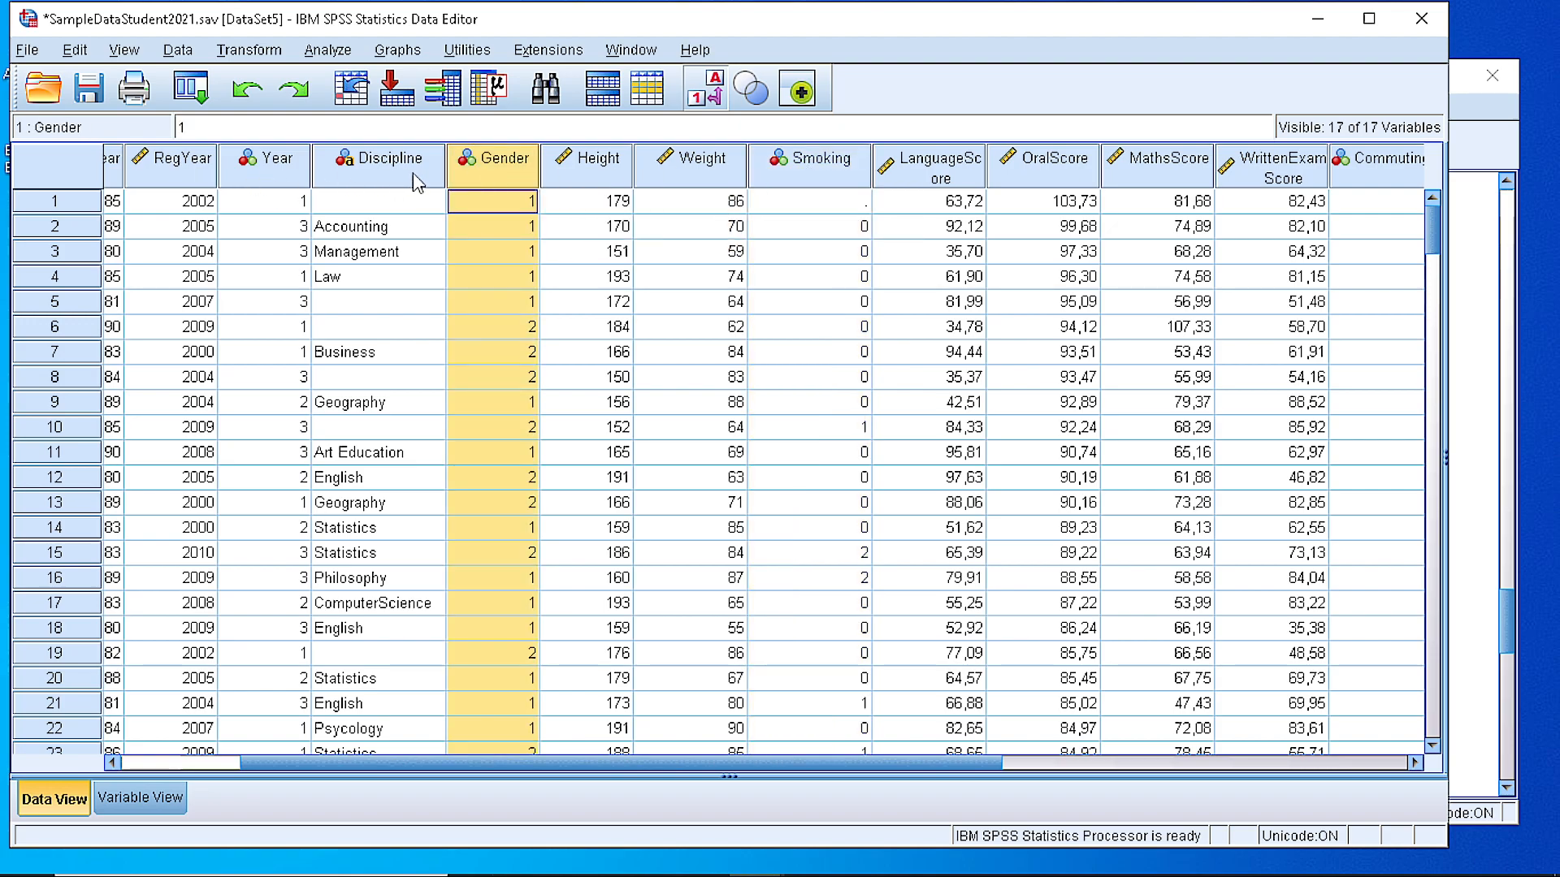
pyautogui.click(263, 201)
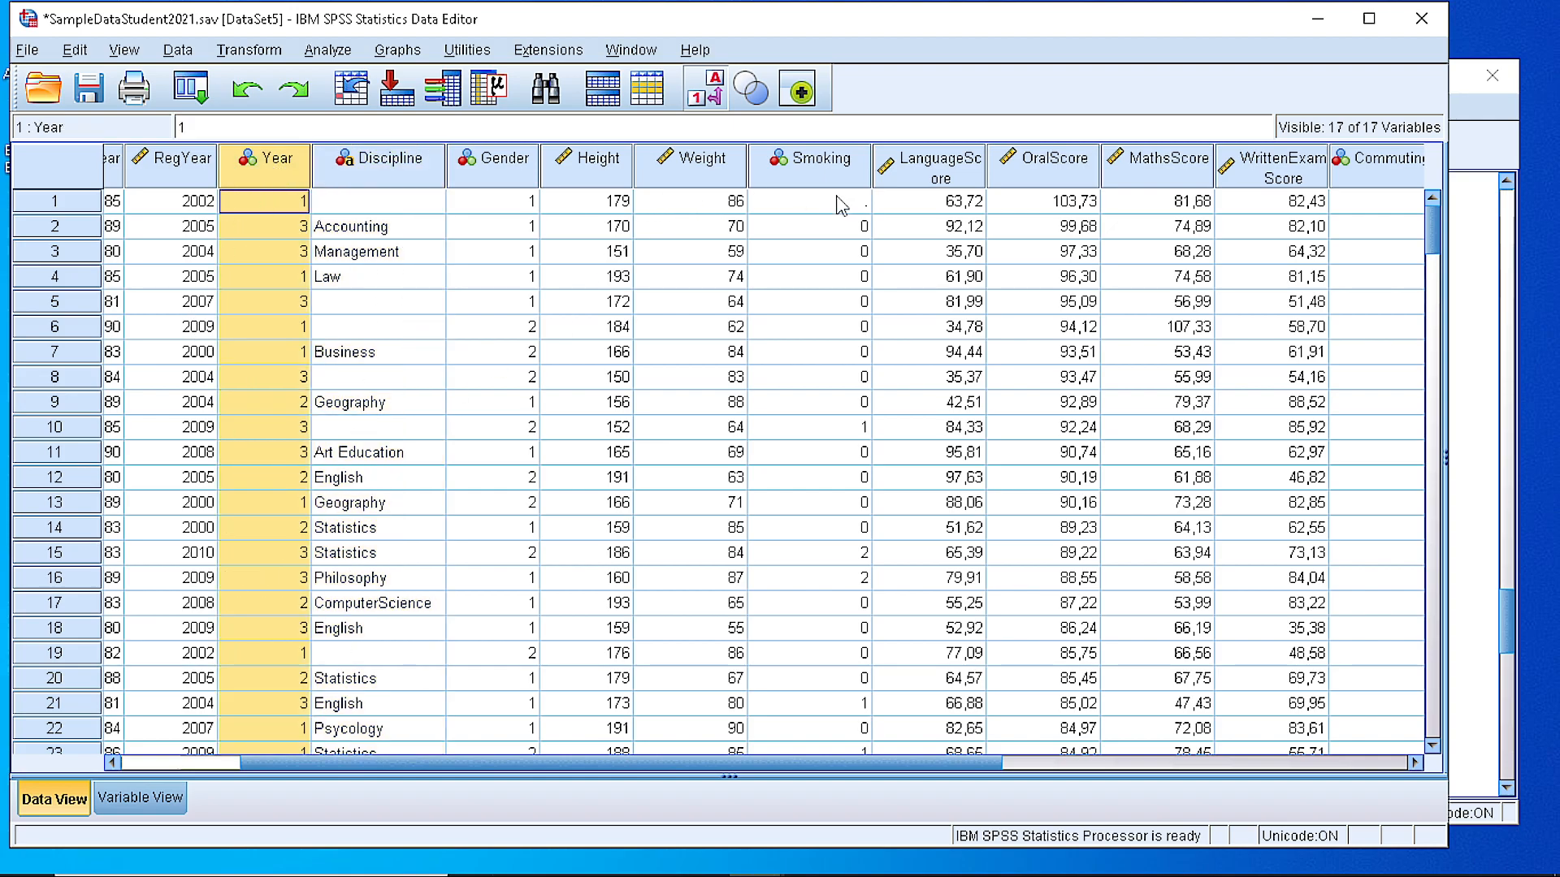
pyautogui.moveTo(844, 606)
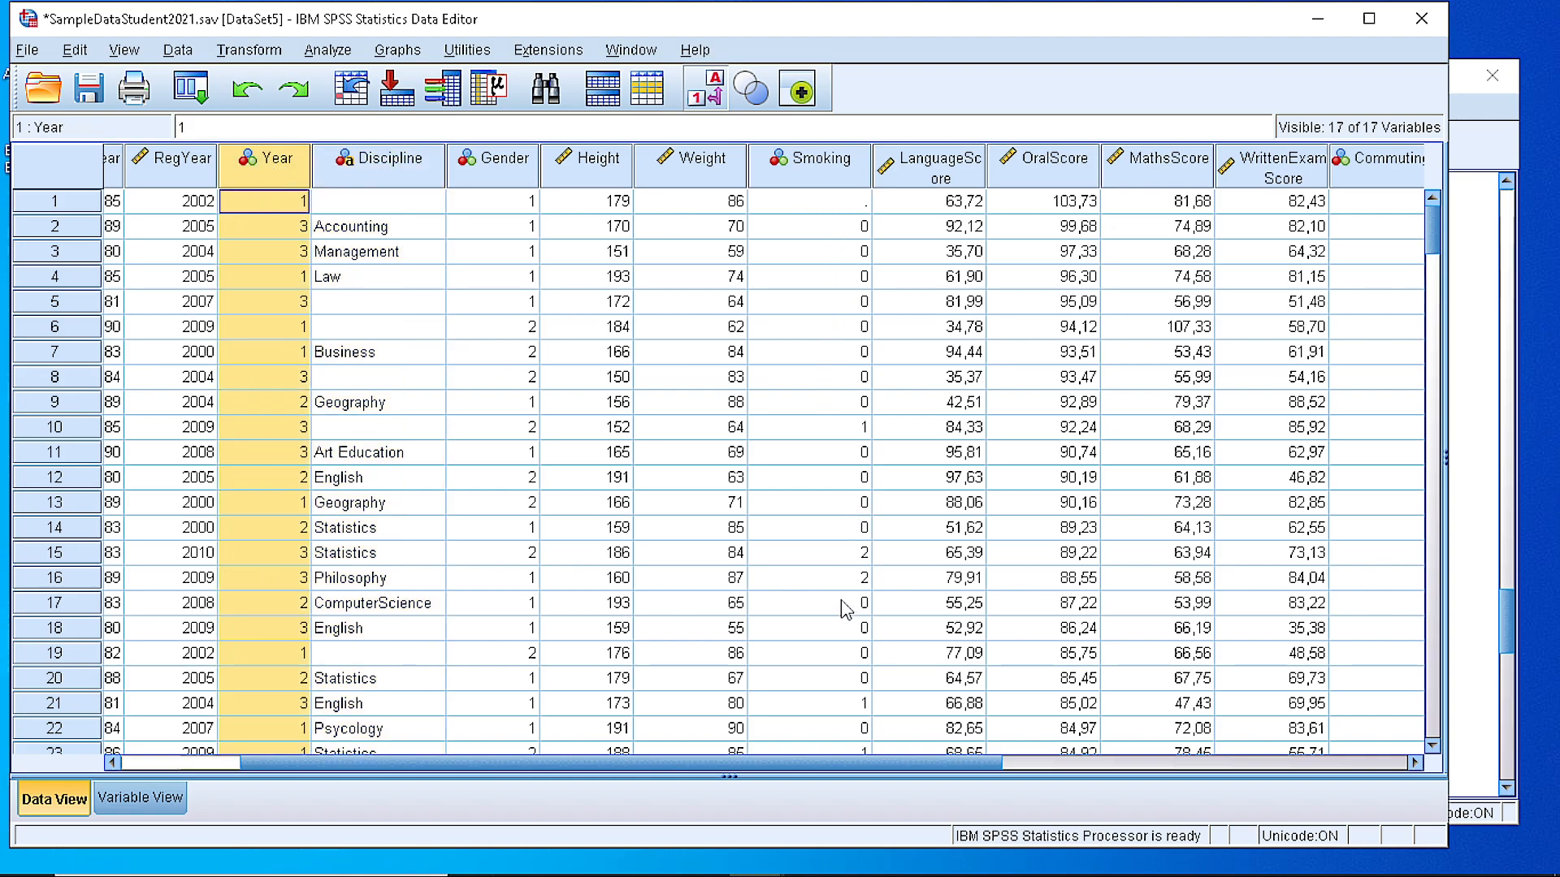
pyautogui.moveTo(842, 594)
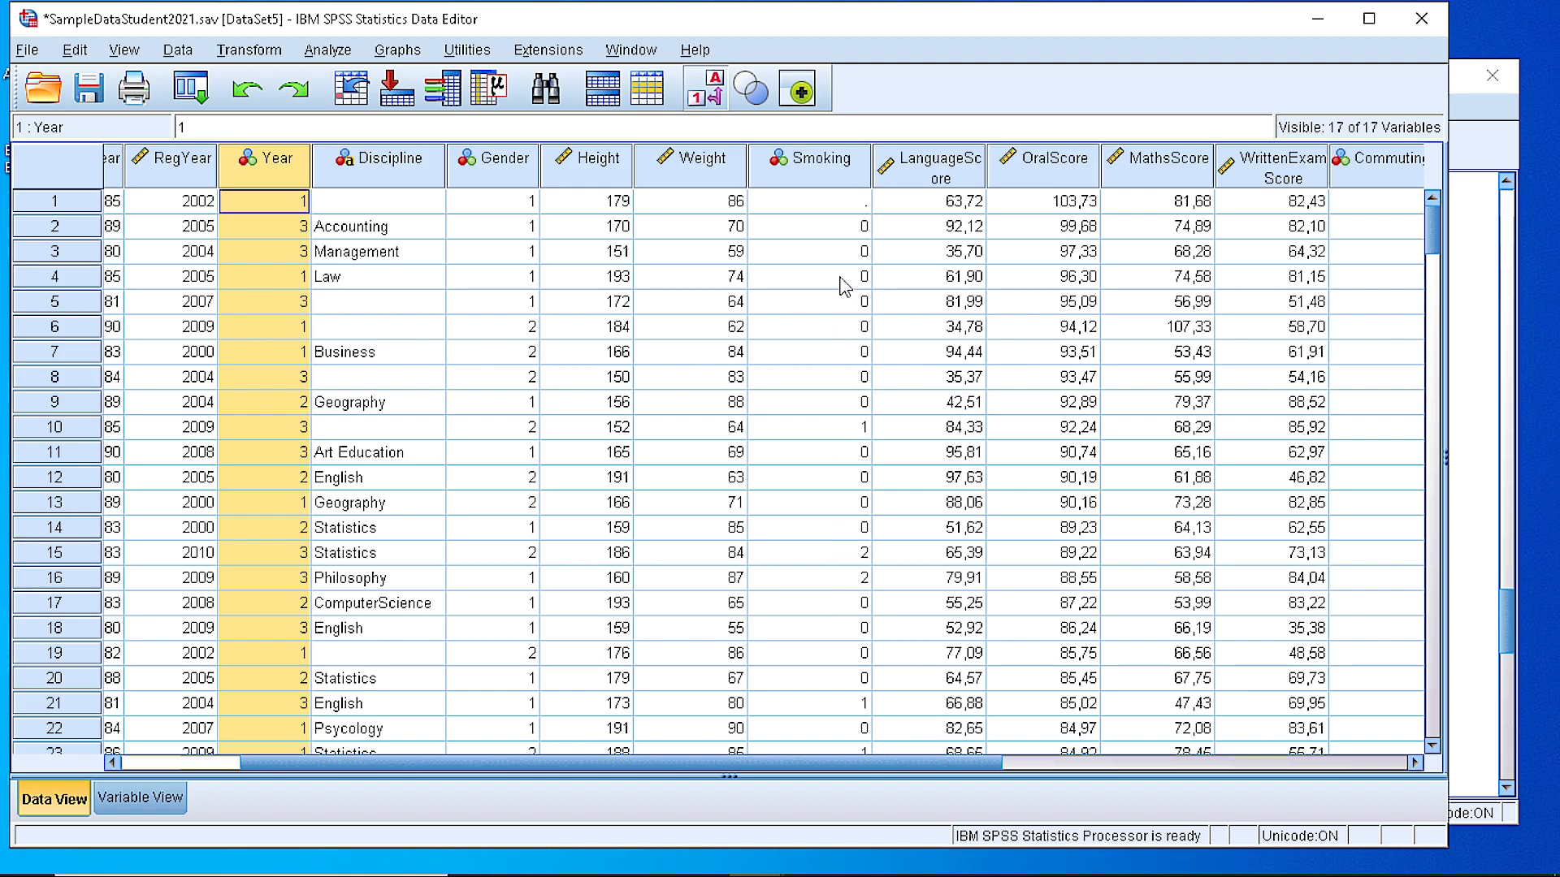
pyautogui.moveTo(818, 253)
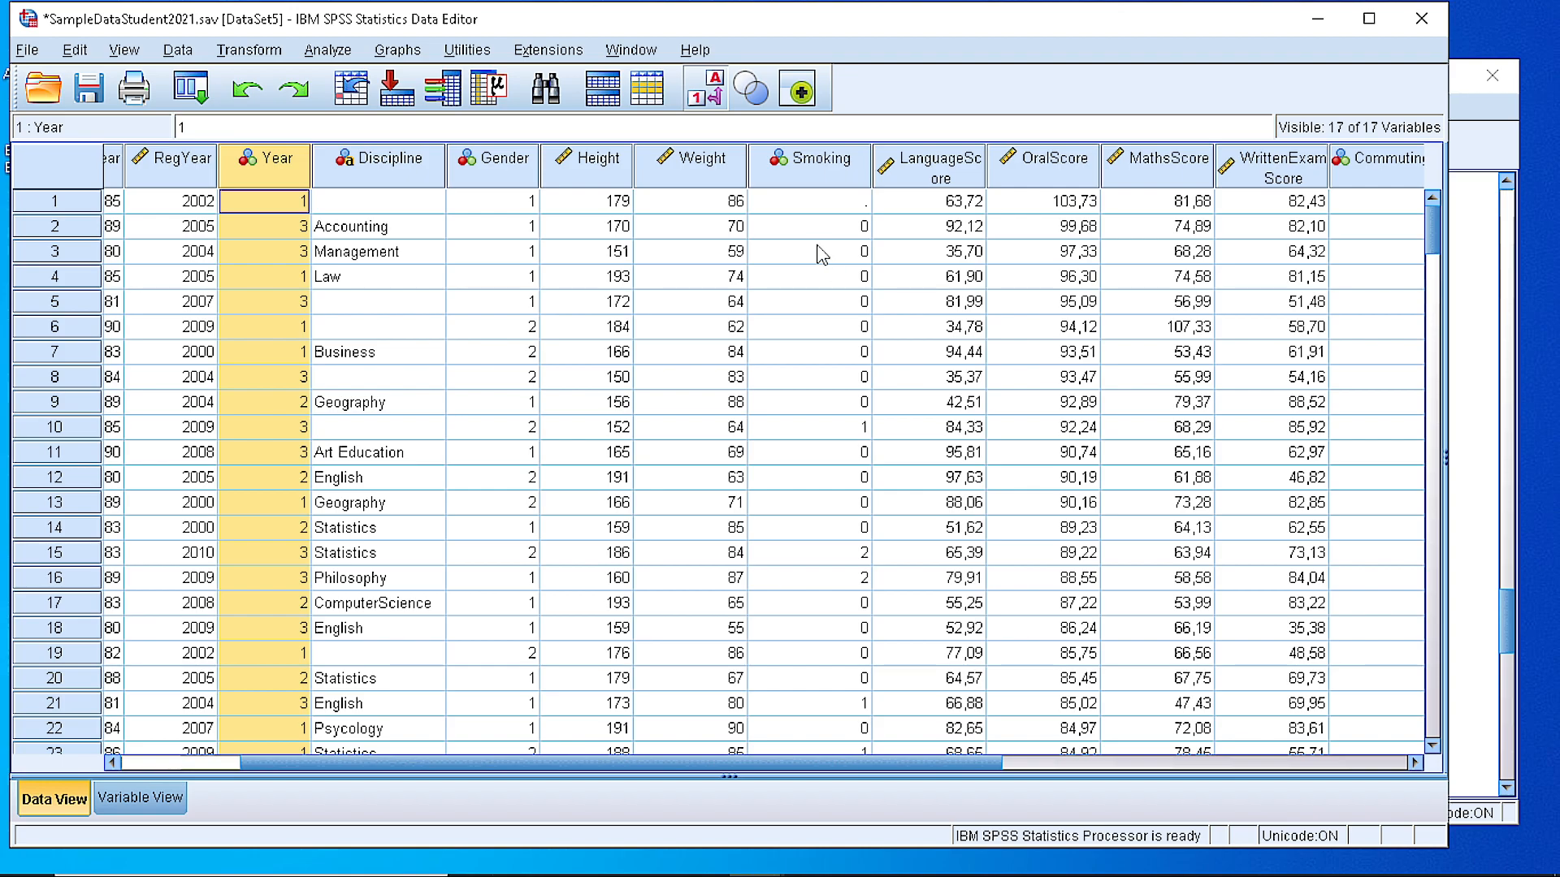
pyautogui.click(134, 799)
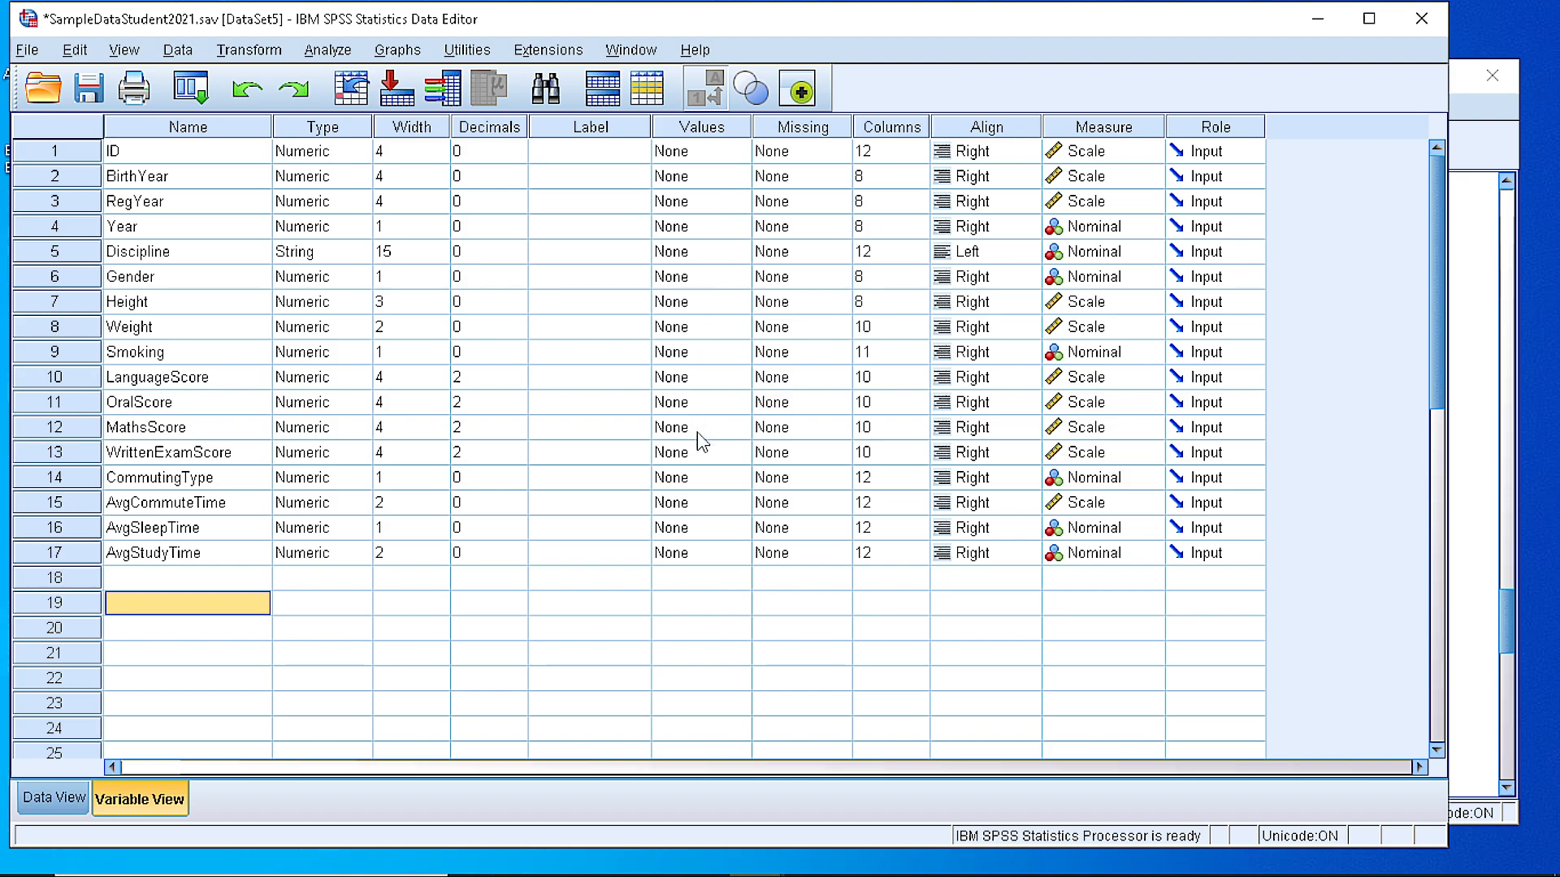
pyautogui.moveTo(130, 387)
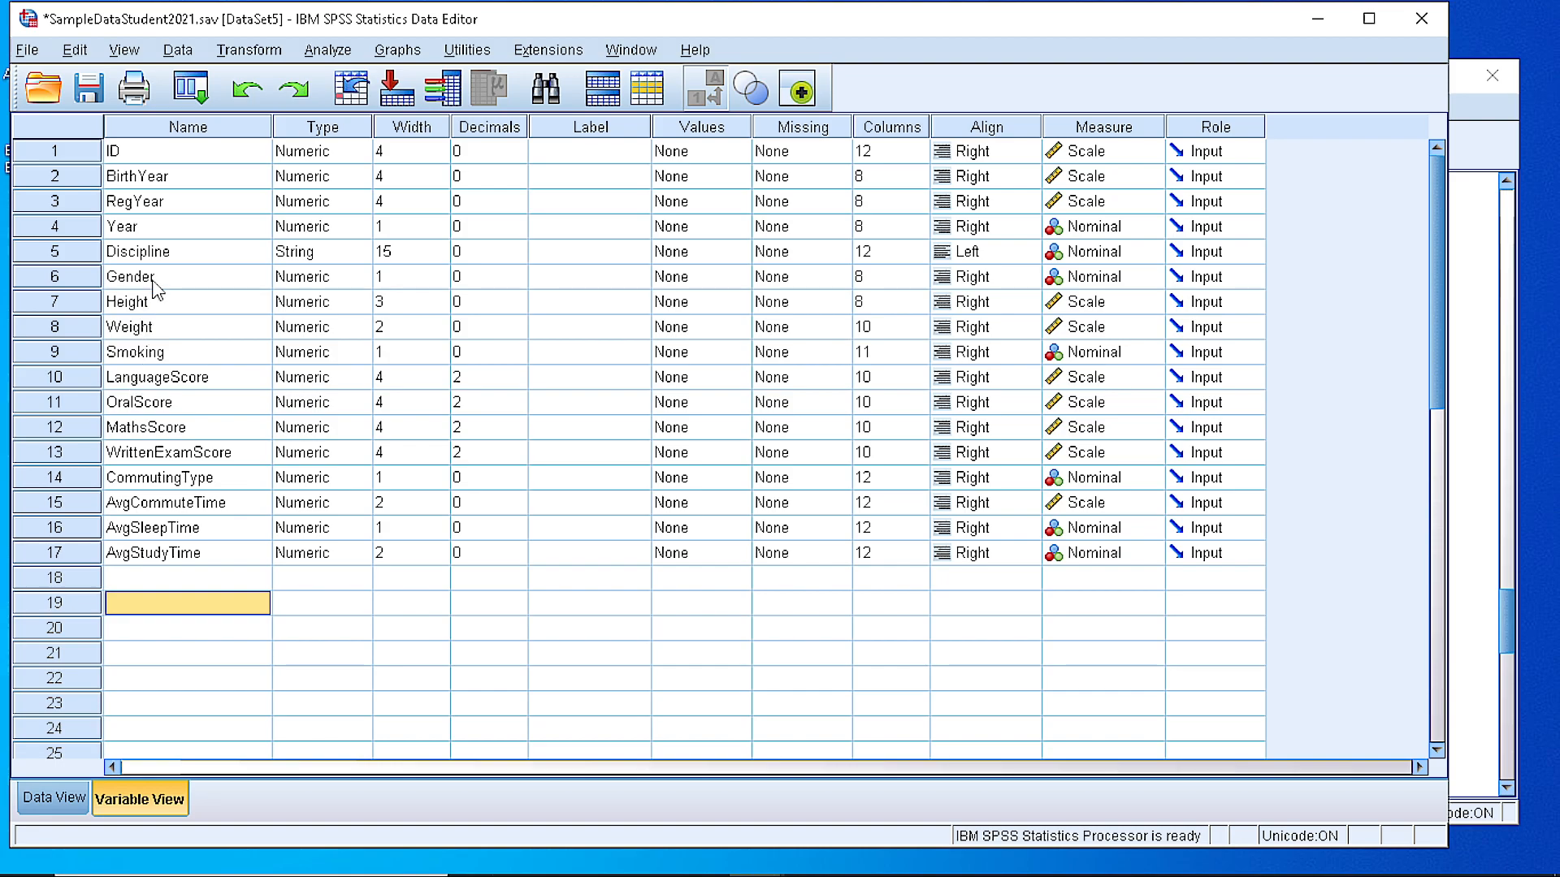
pyautogui.click(701, 277)
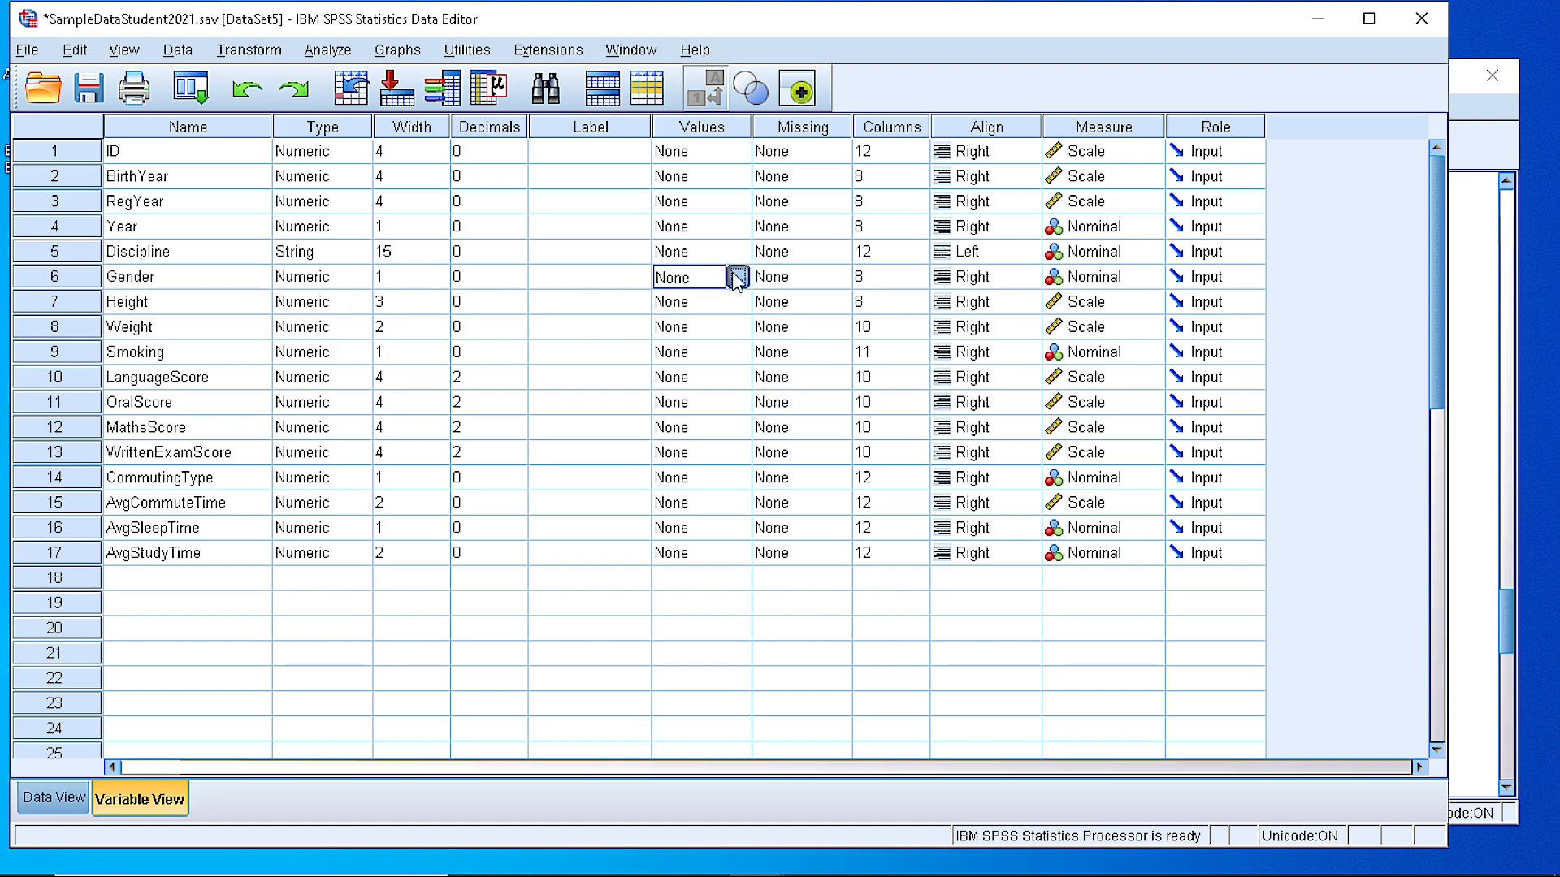
# Define Gender value labels Male (0) and Female (1) and apply them
pyautogui.click(736, 277)
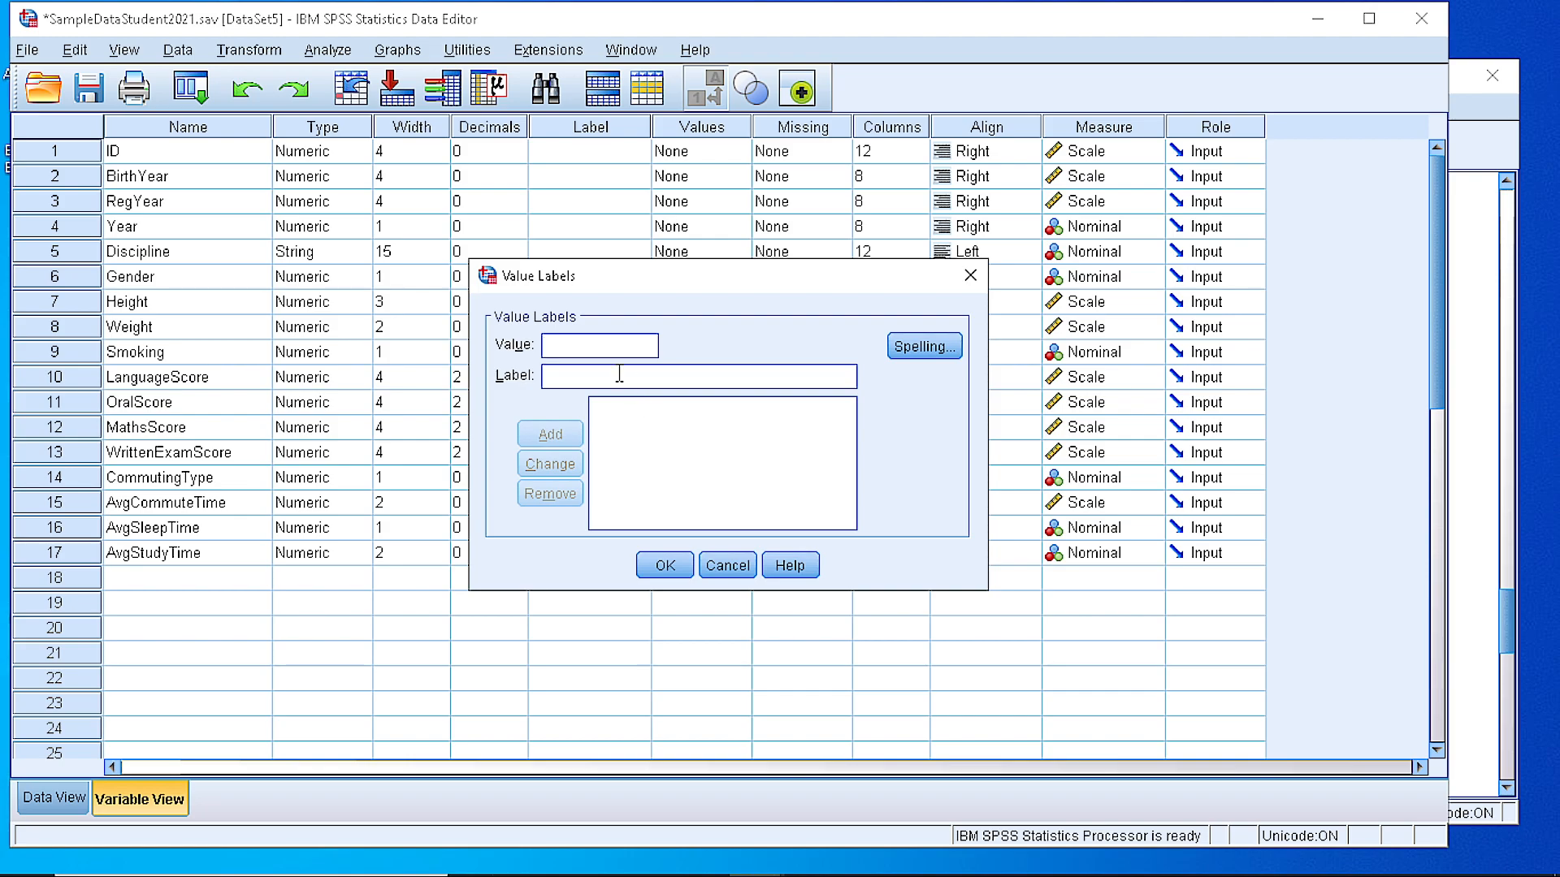
pyautogui.write('Male')
pyautogui.write('0')
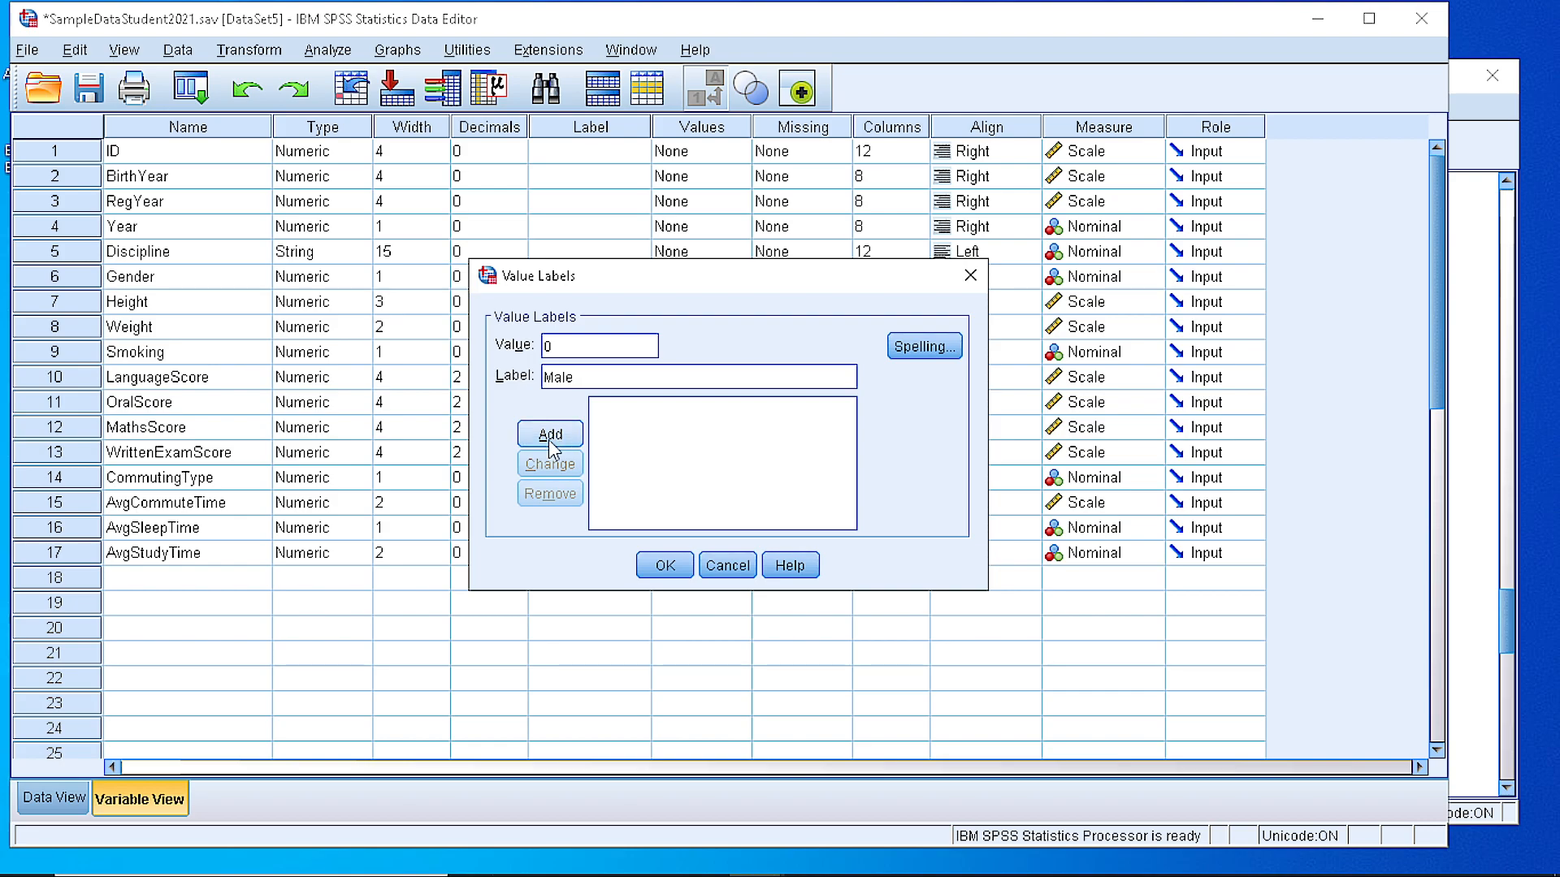
pyautogui.click(549, 433)
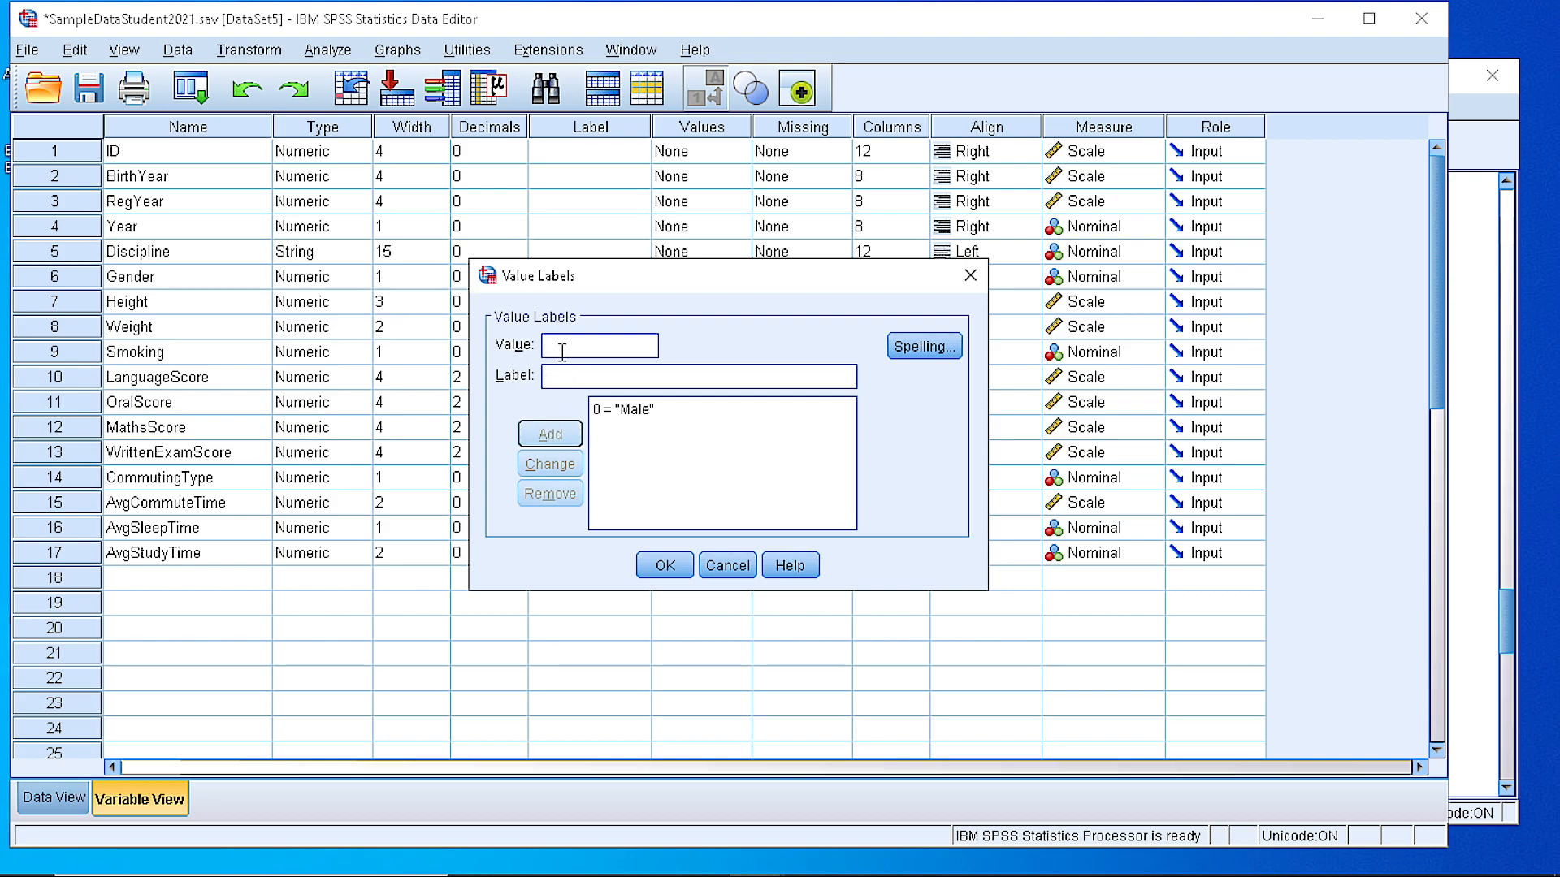
pyautogui.write('1')
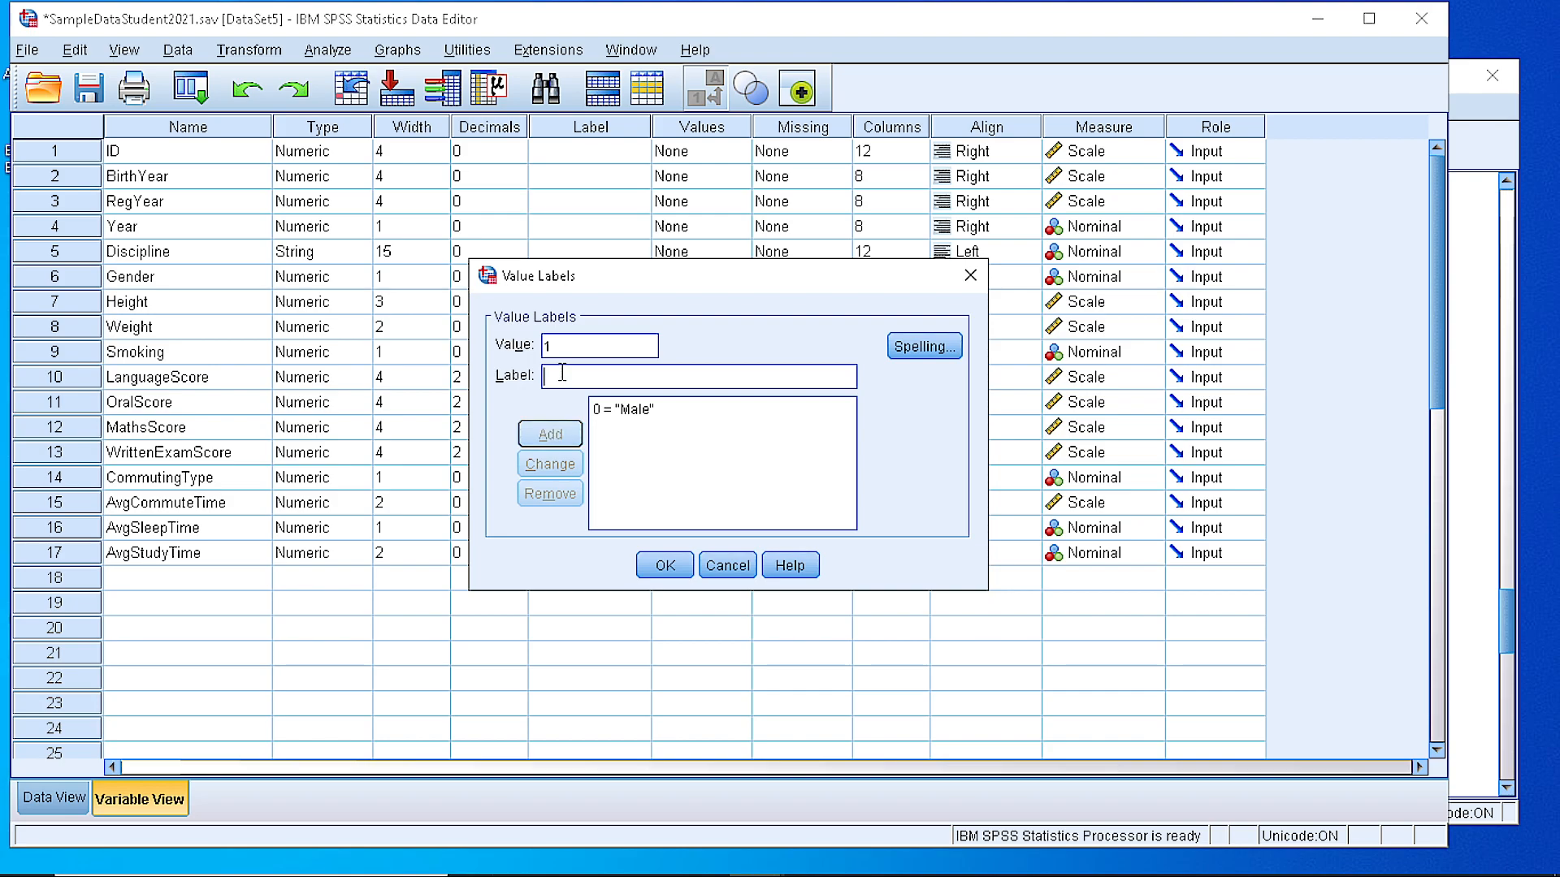
pyautogui.write('Femal')
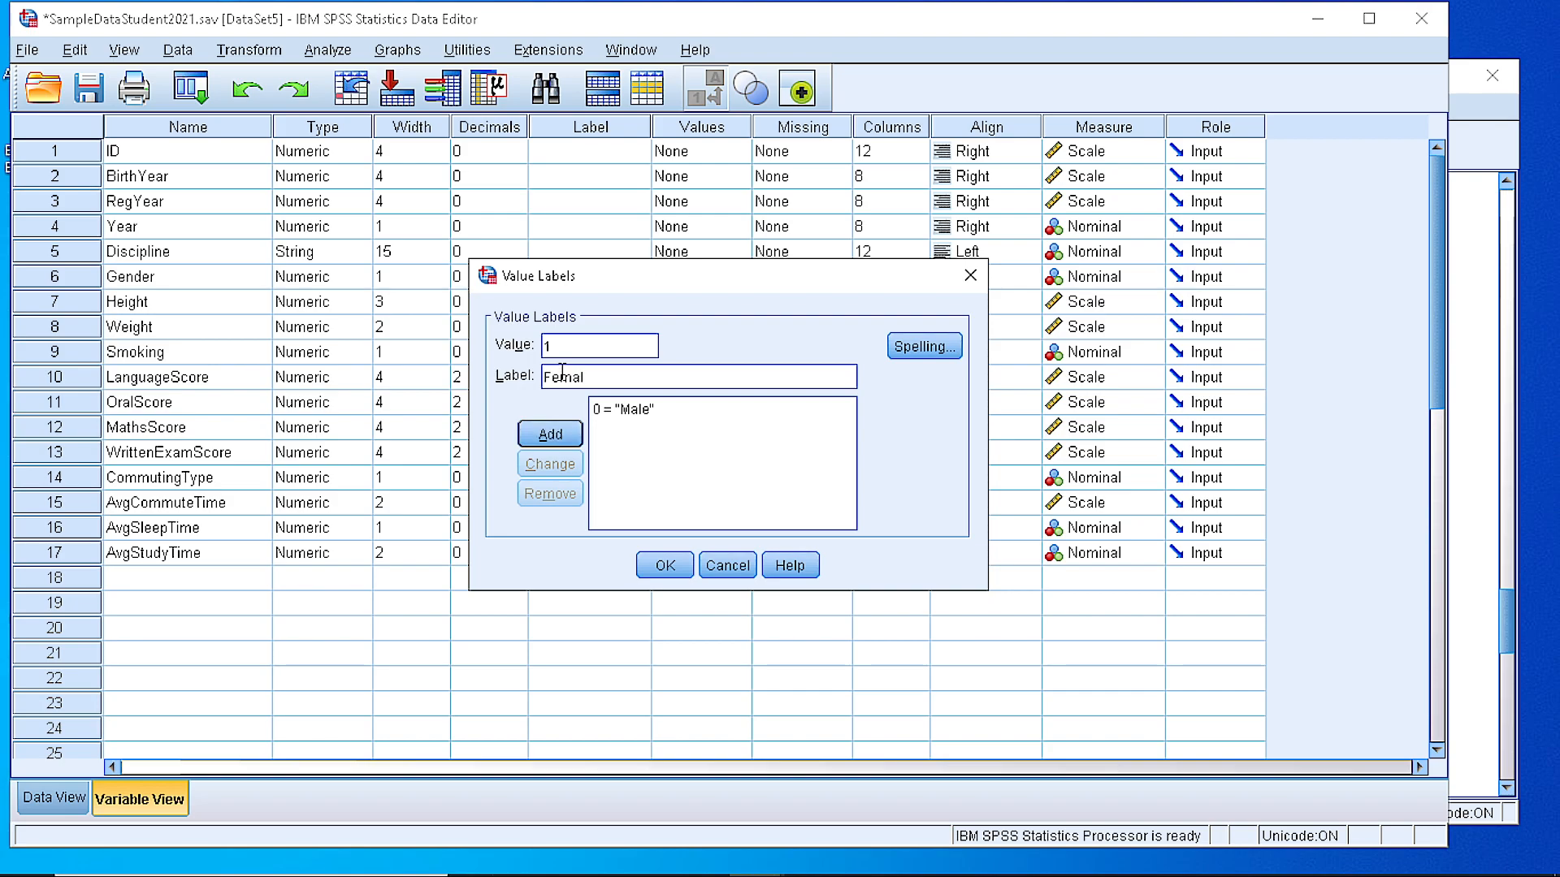
pyautogui.click(550, 434)
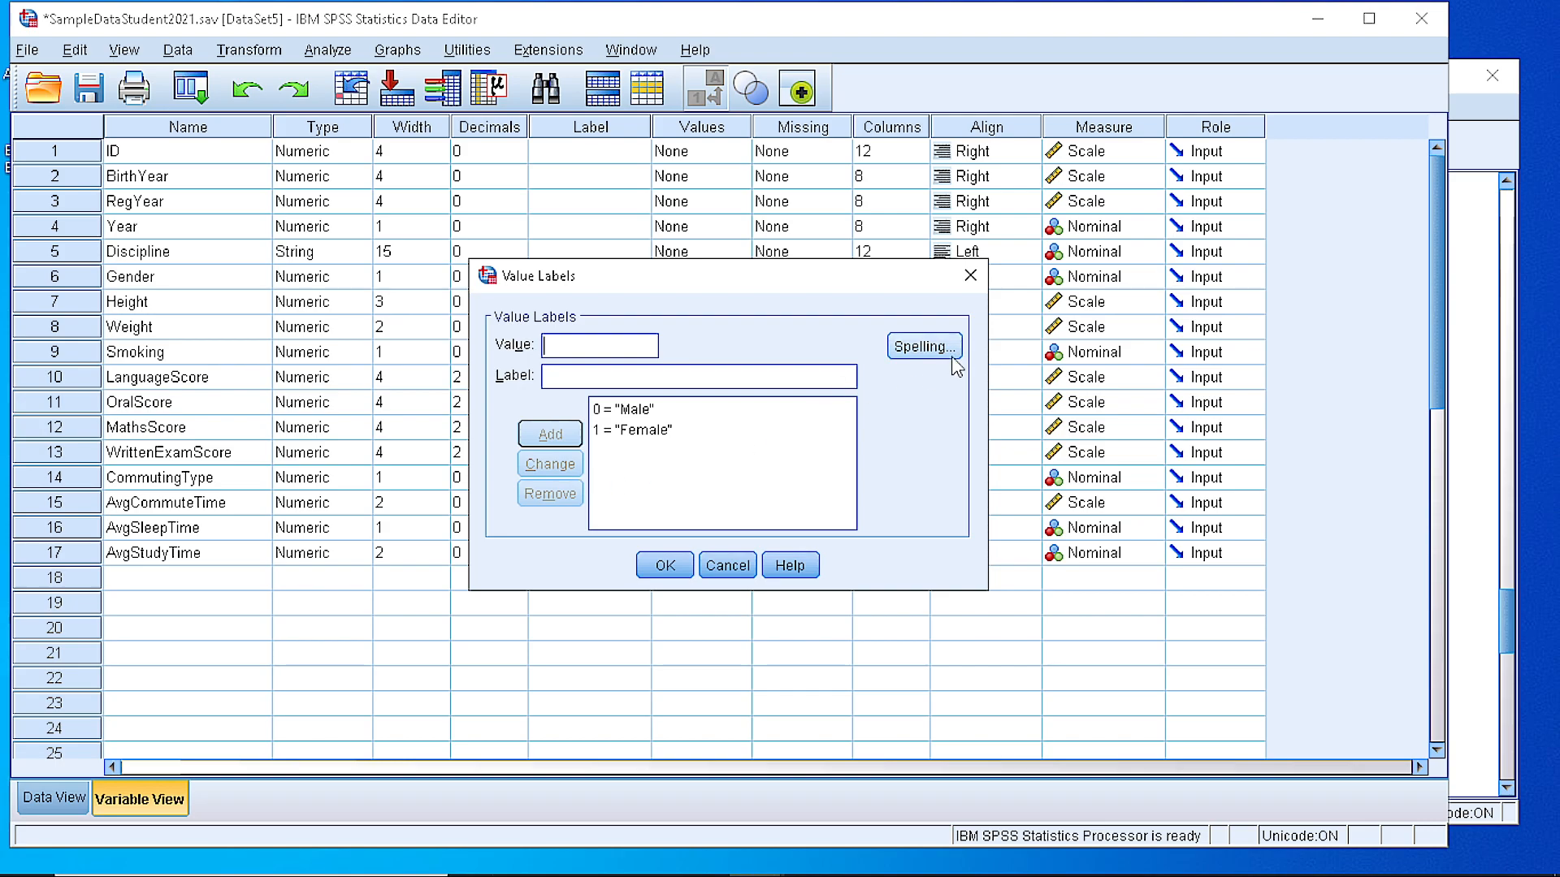
pyautogui.click(665, 565)
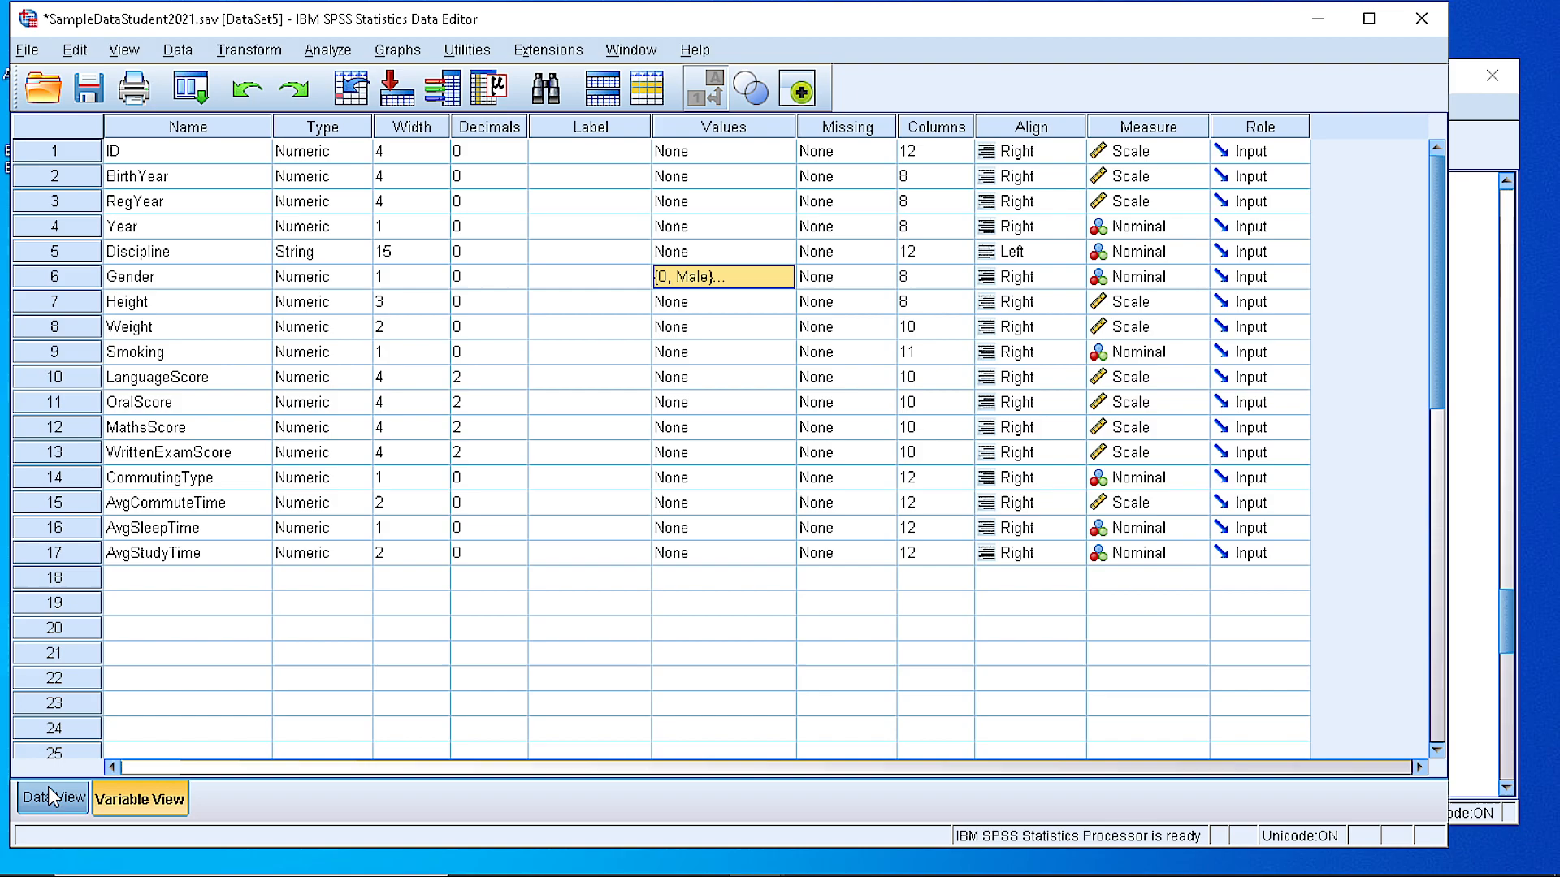
# Check Gender in Data View (1 reads Female, 2 unlabelled), then return to Variable View
pyautogui.click(45, 798)
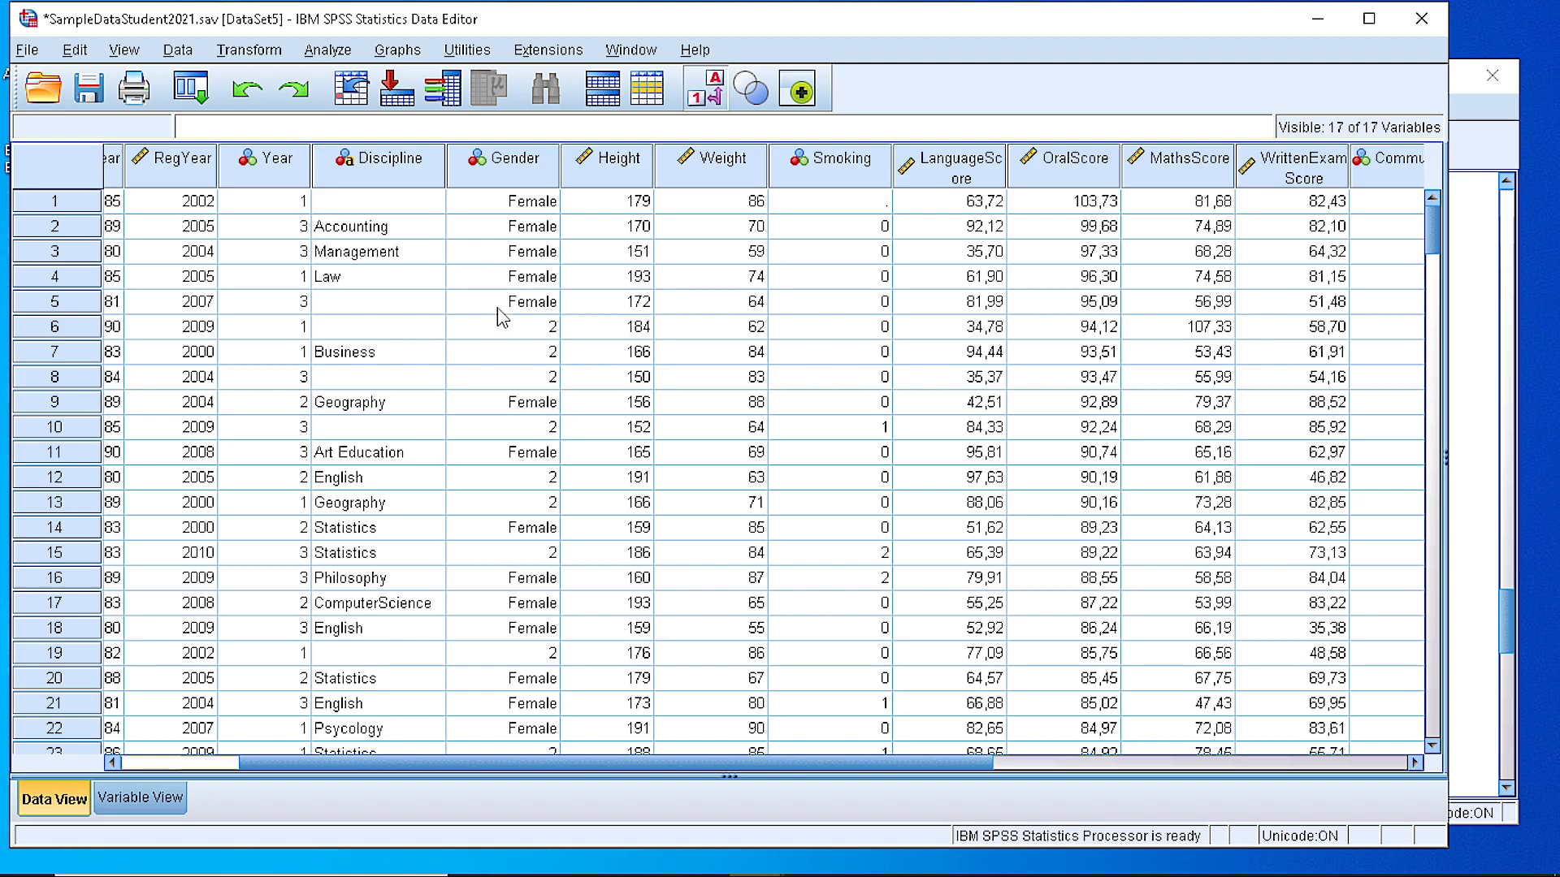
pyautogui.click(136, 799)
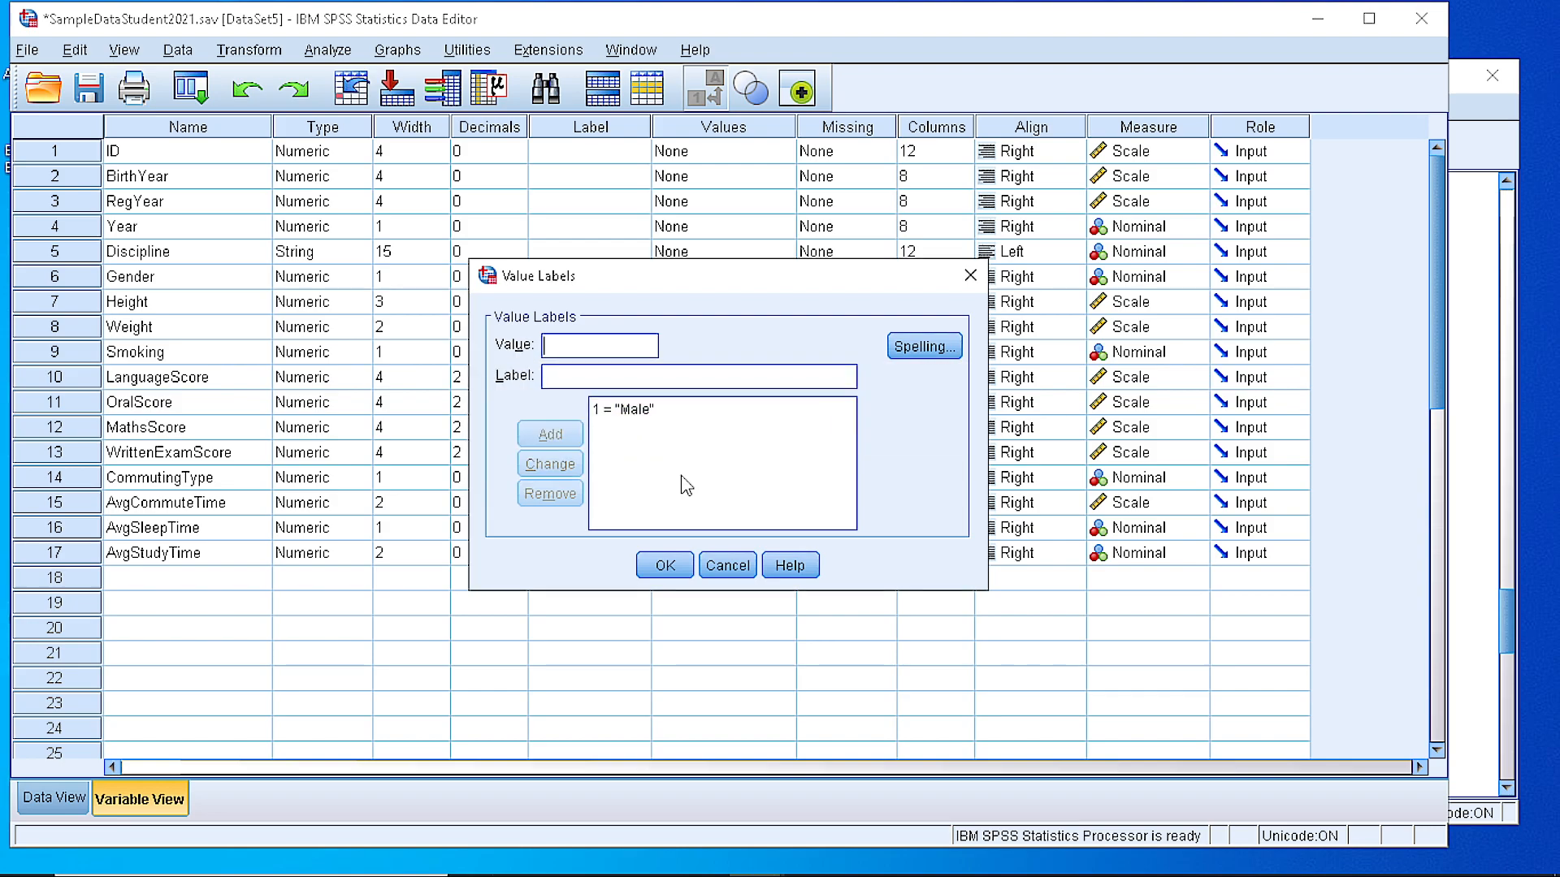
# Label Gender value 2 as Female alongside 1 = Male and apply the labels
pyautogui.write('2')
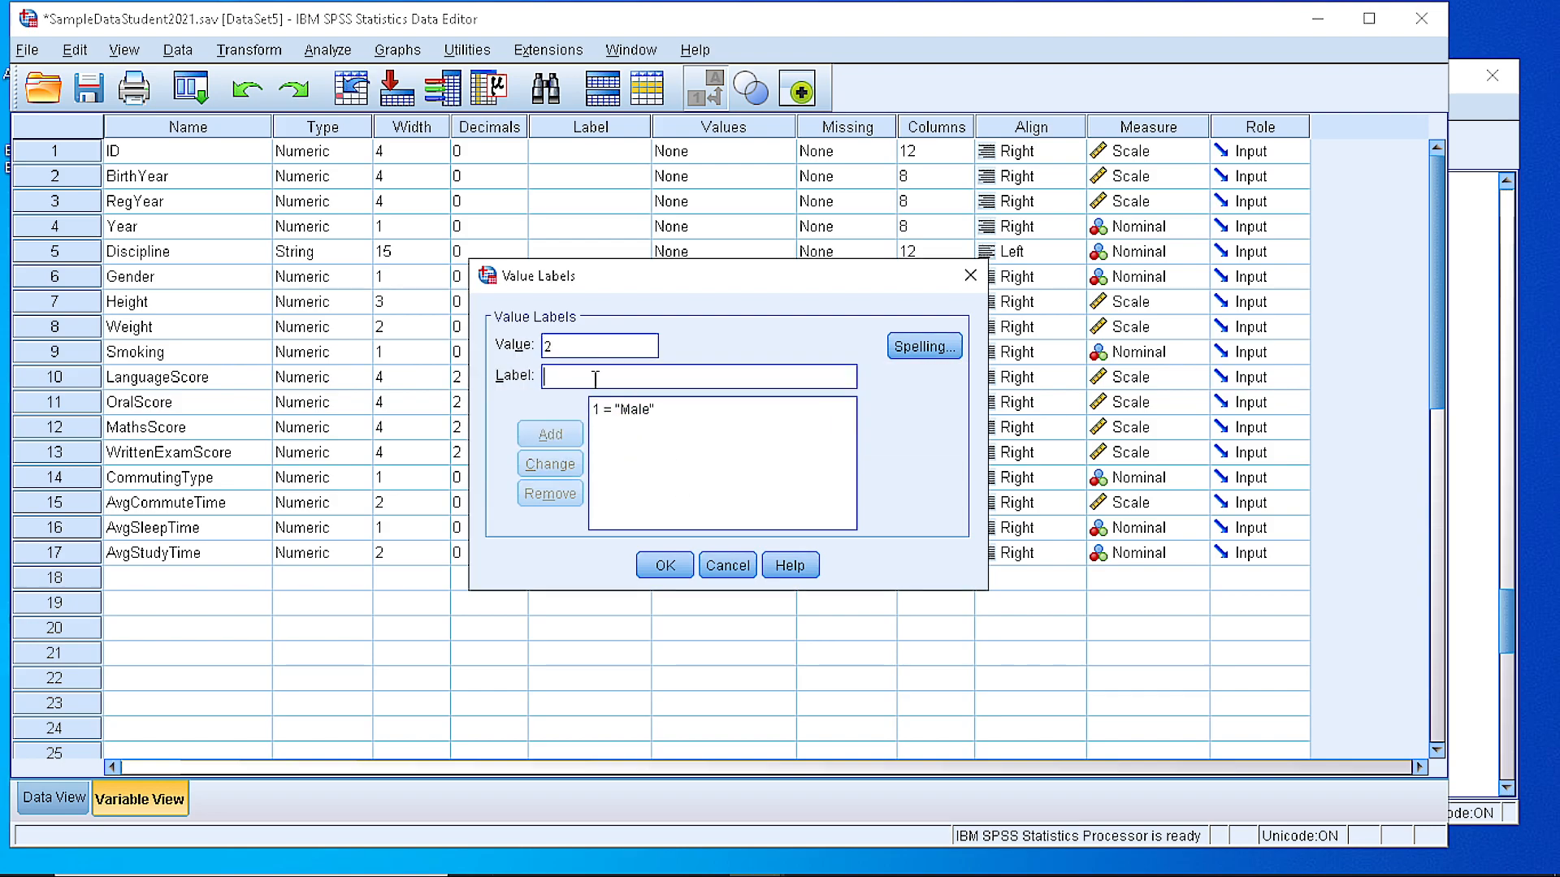
pyautogui.write('Female')
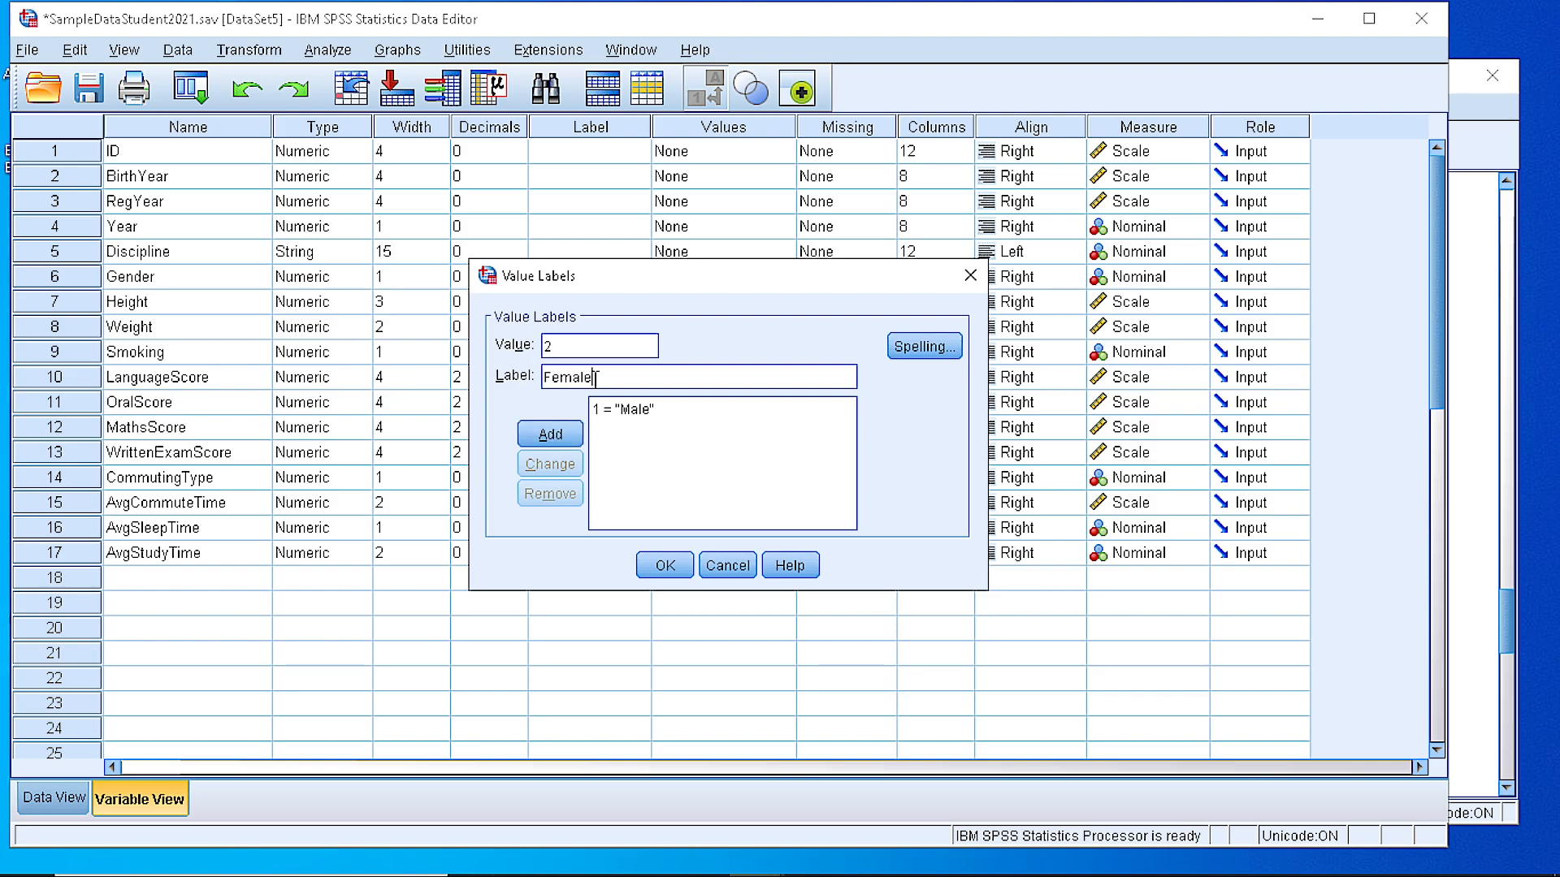
pyautogui.click(664, 565)
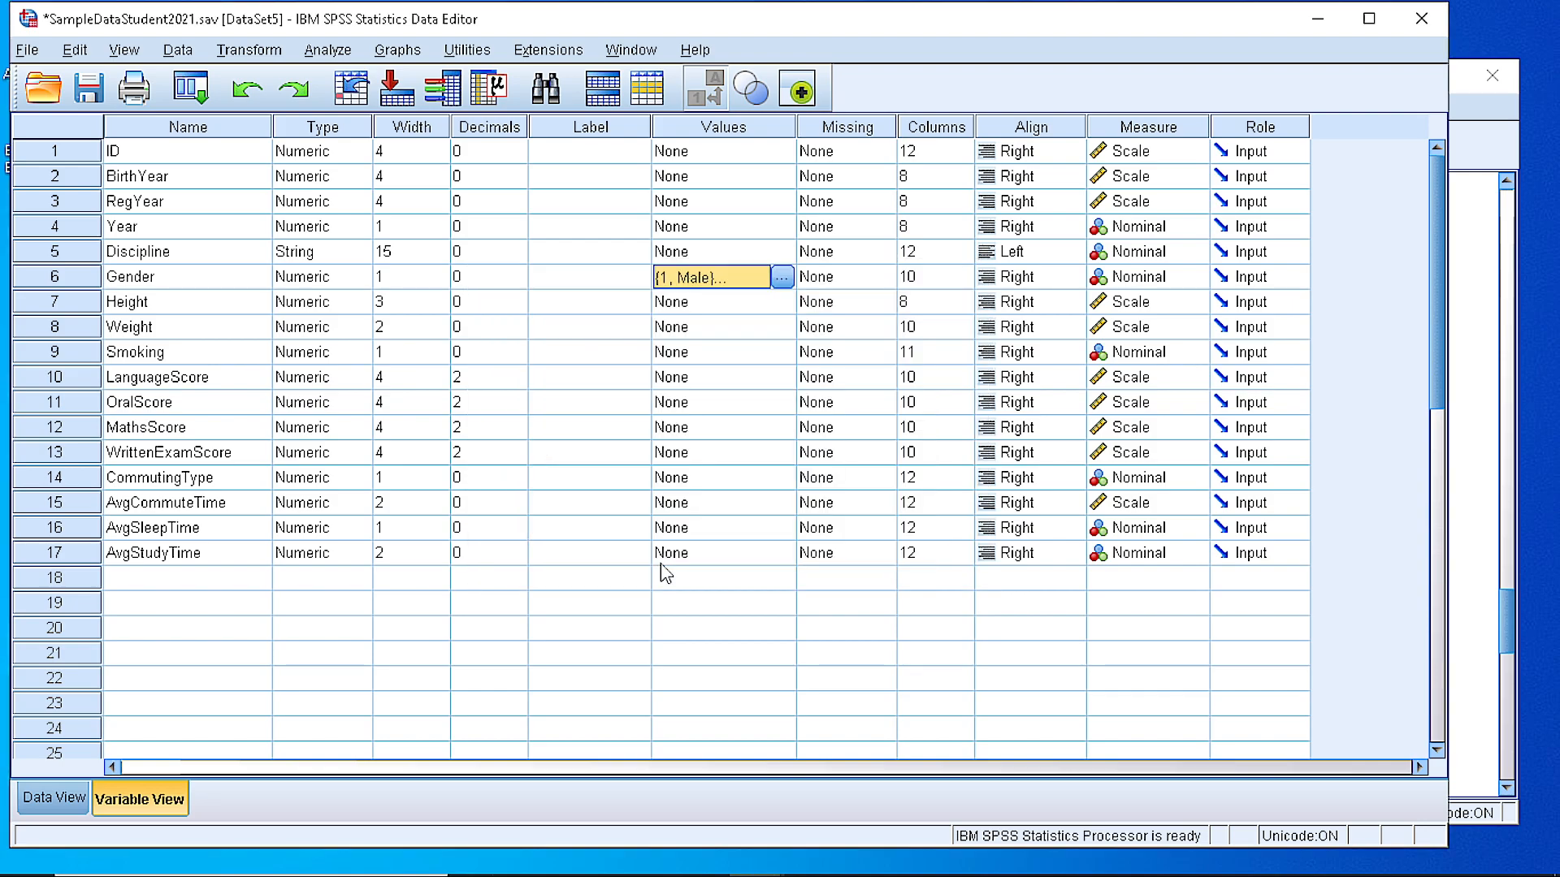
# Switch to Data View and confirm every Gender cell reads Male or Female
pyautogui.click(47, 818)
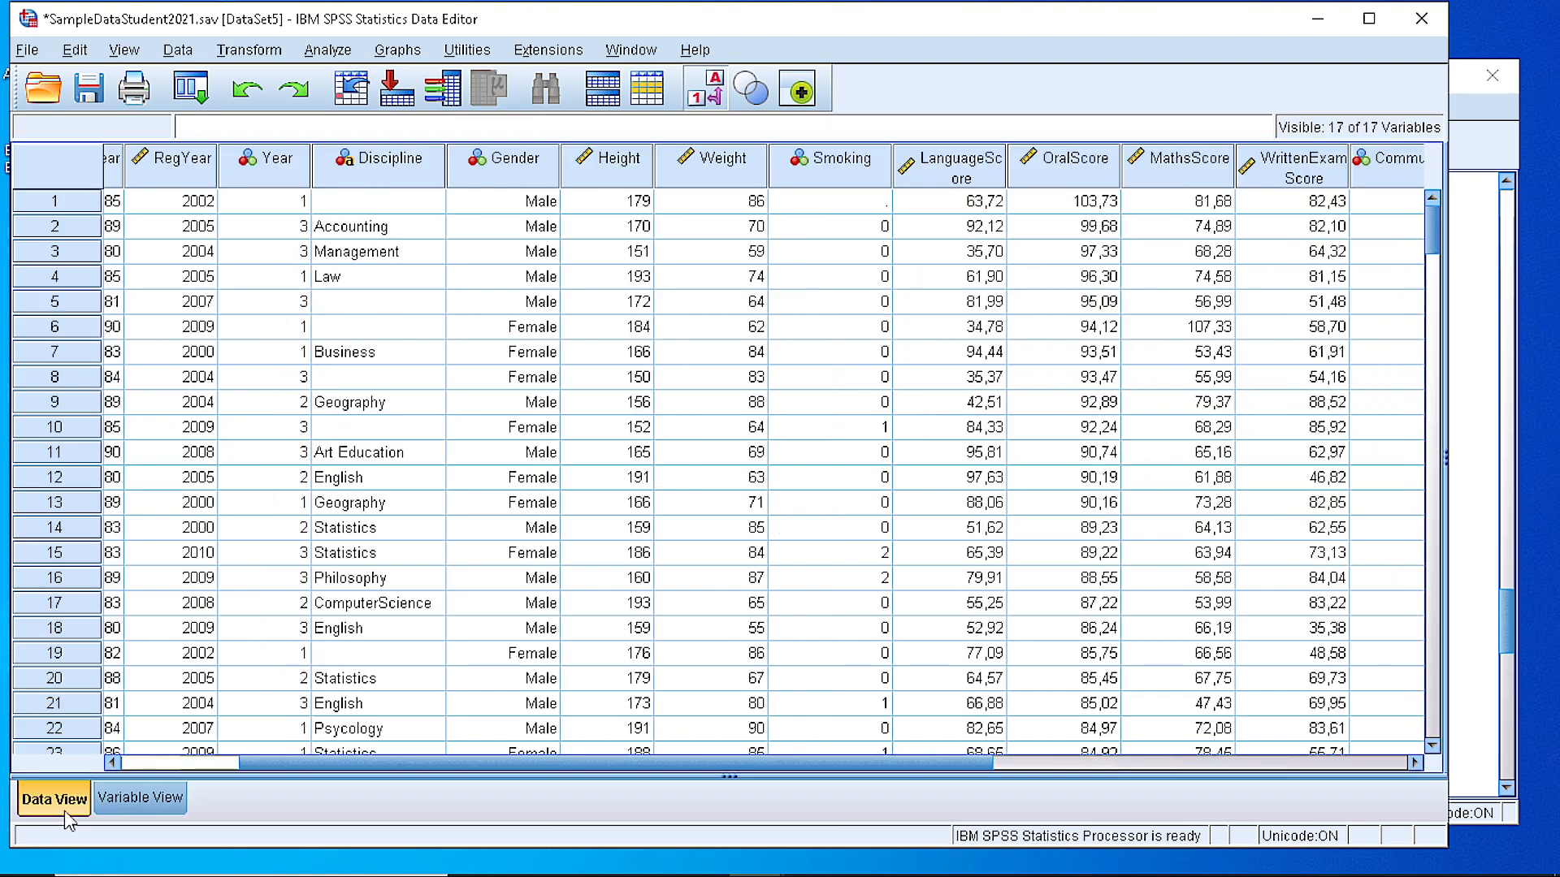
pyautogui.moveTo(443, 393)
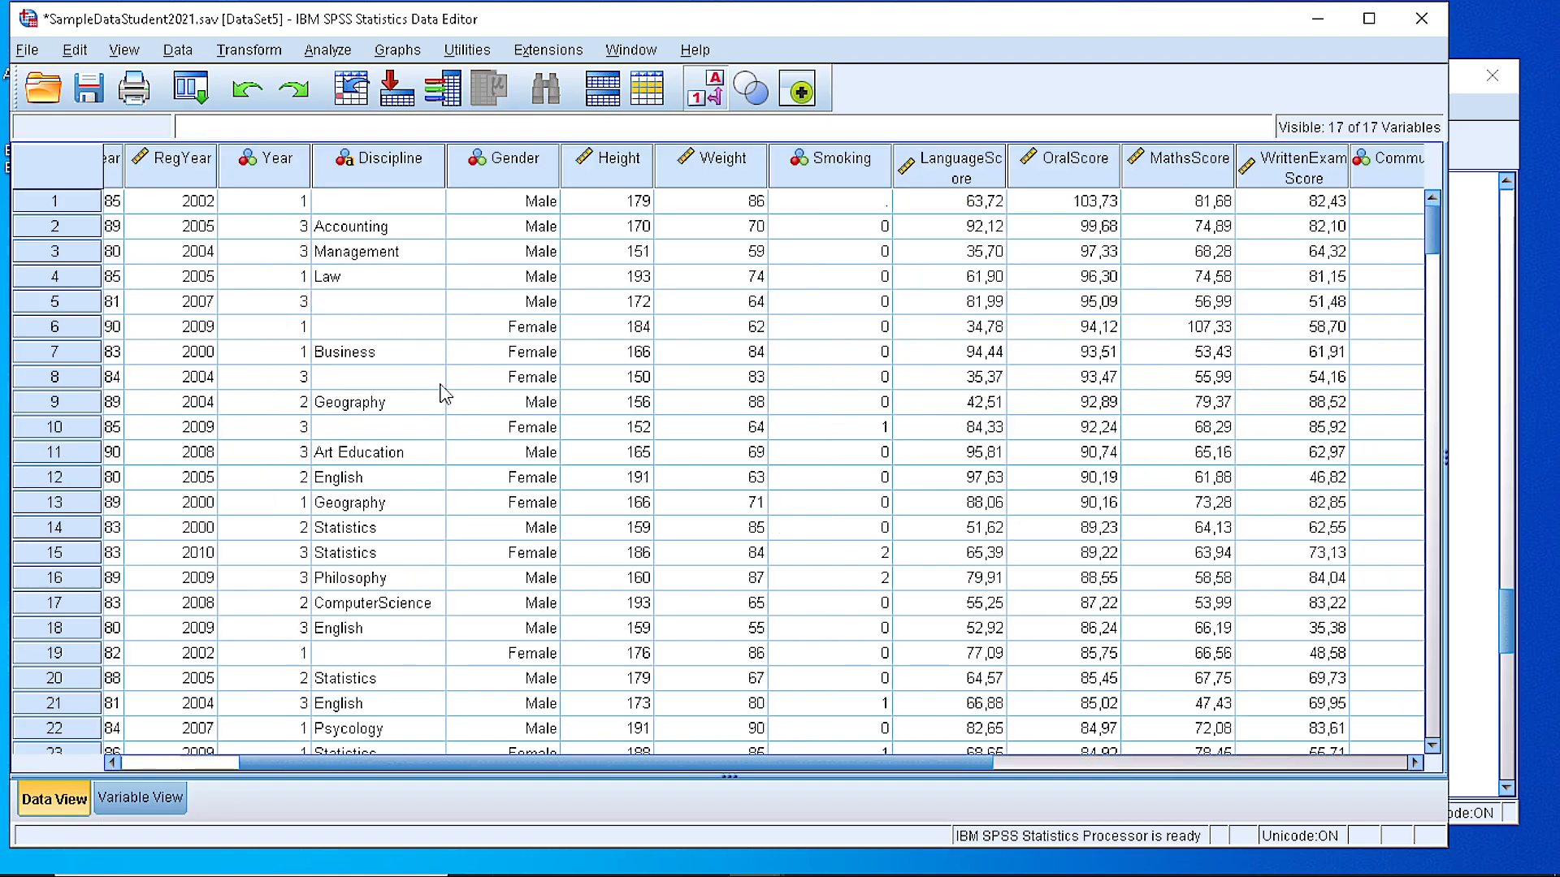
pyautogui.moveTo(868, 512)
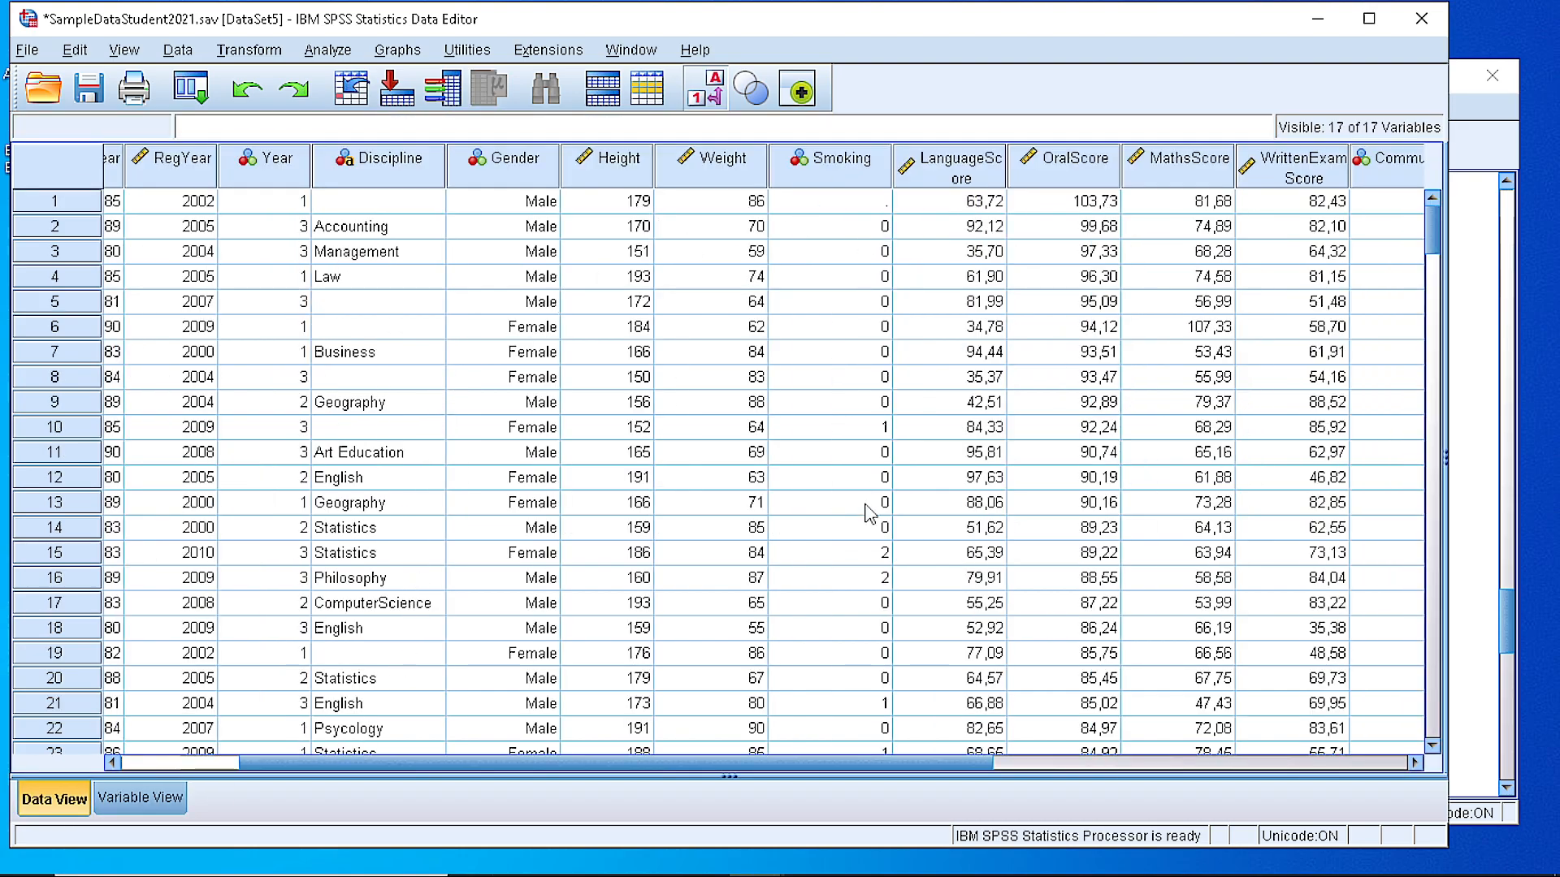
pyautogui.moveTo(861, 527)
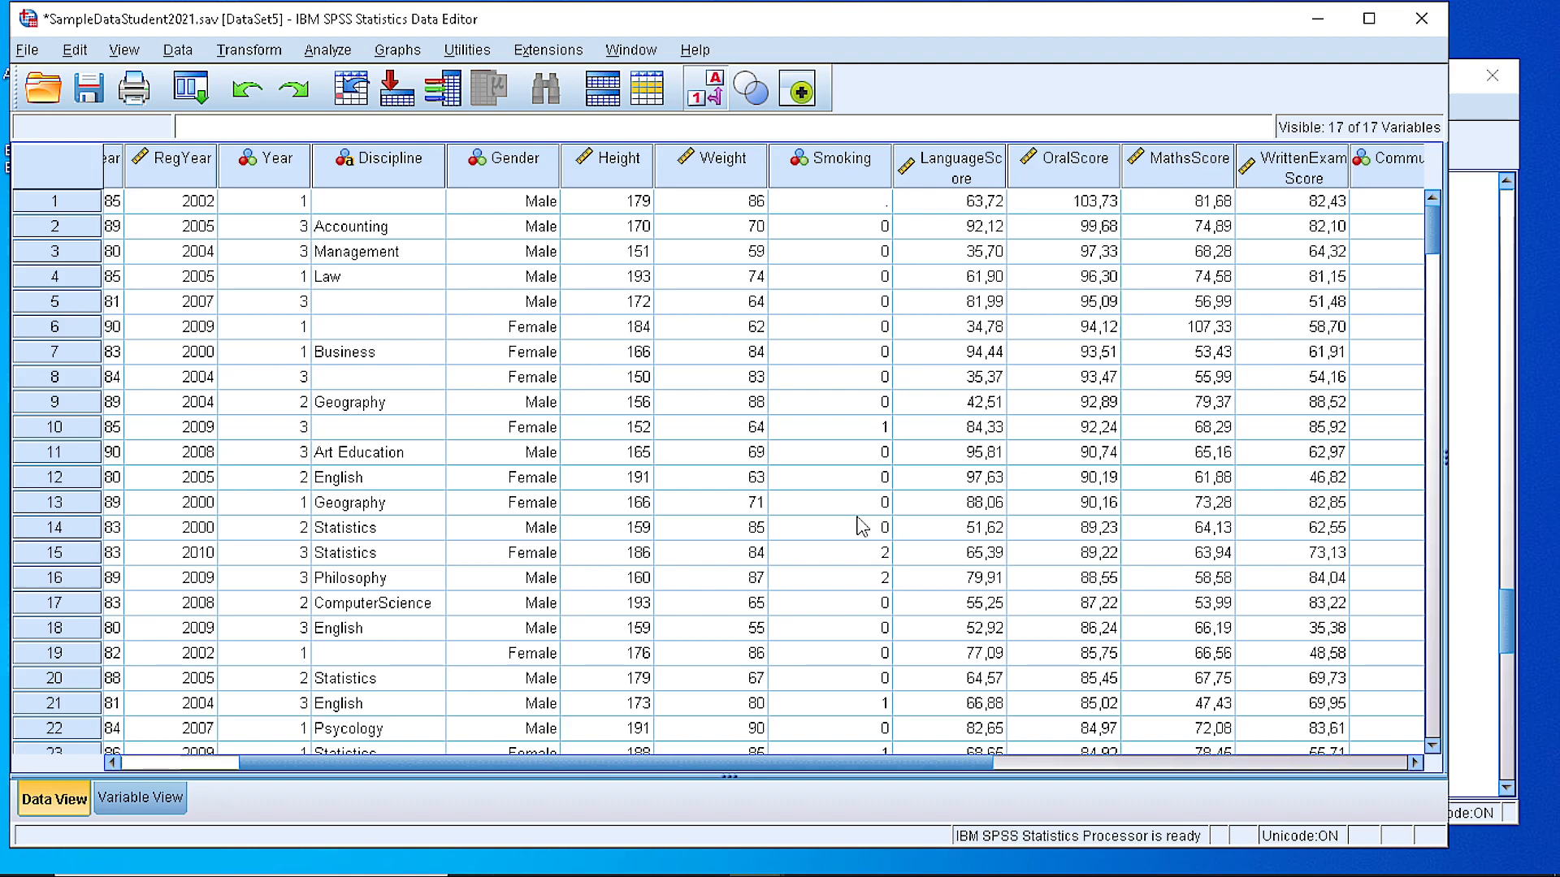
pyautogui.moveTo(506, 226)
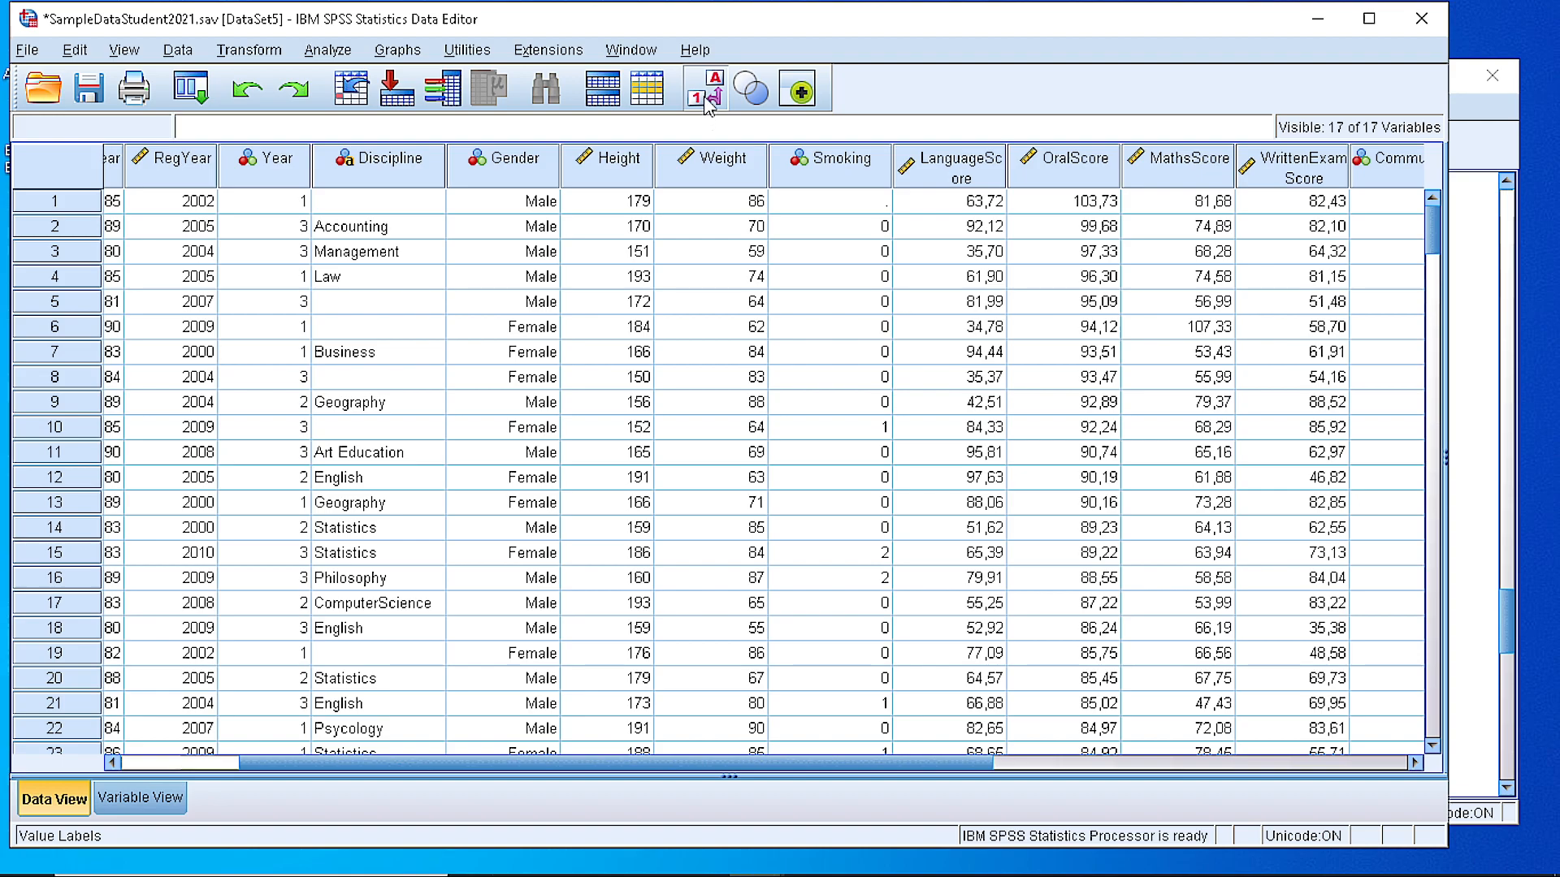
pyautogui.click(707, 89)
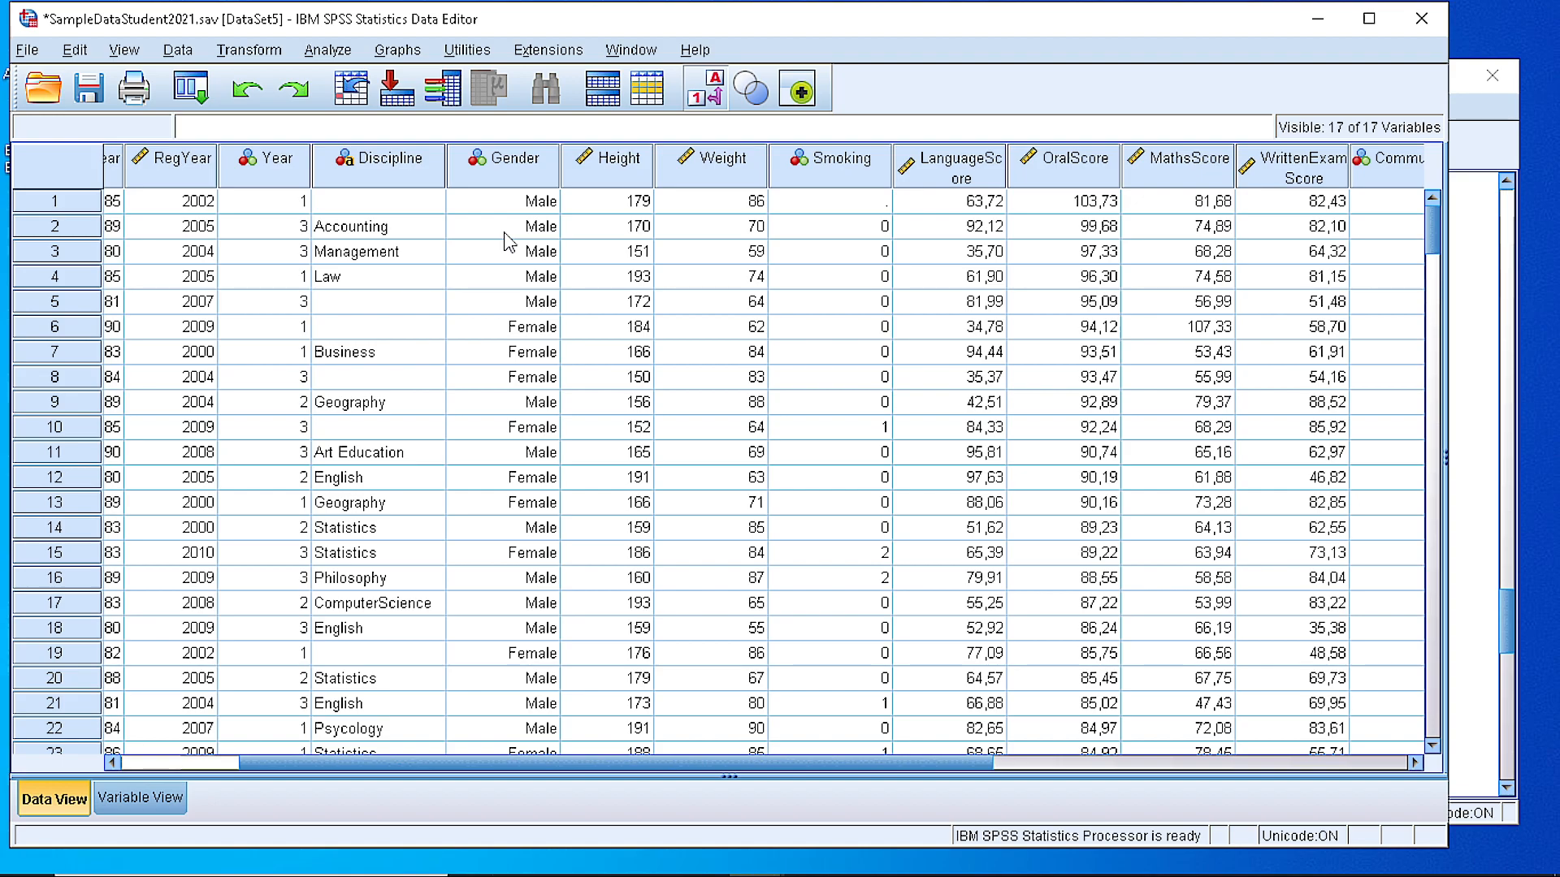
pyautogui.moveTo(913, 326)
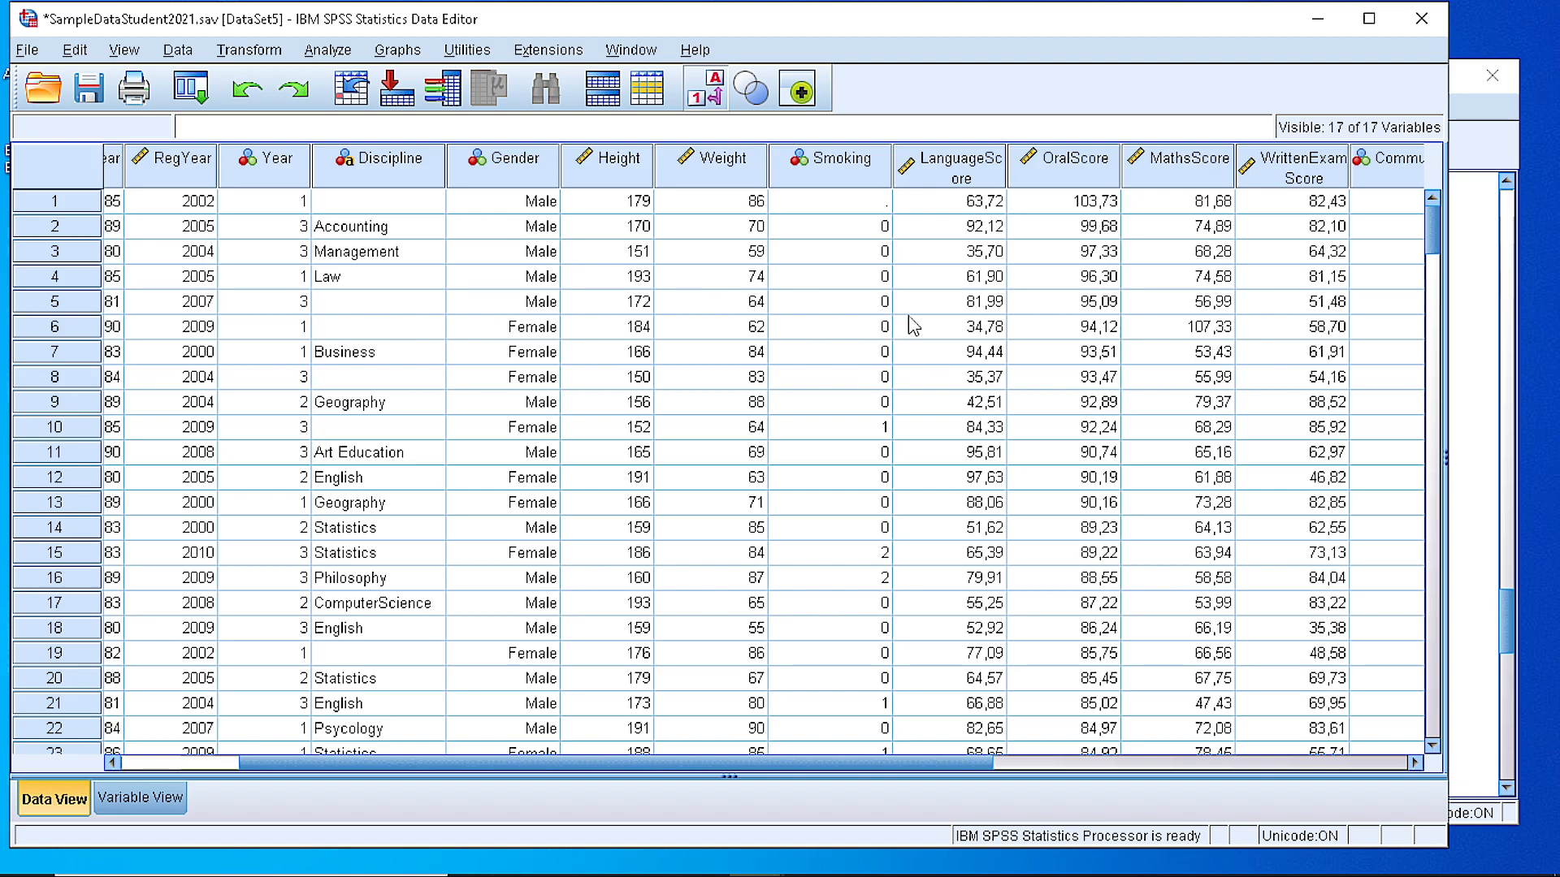